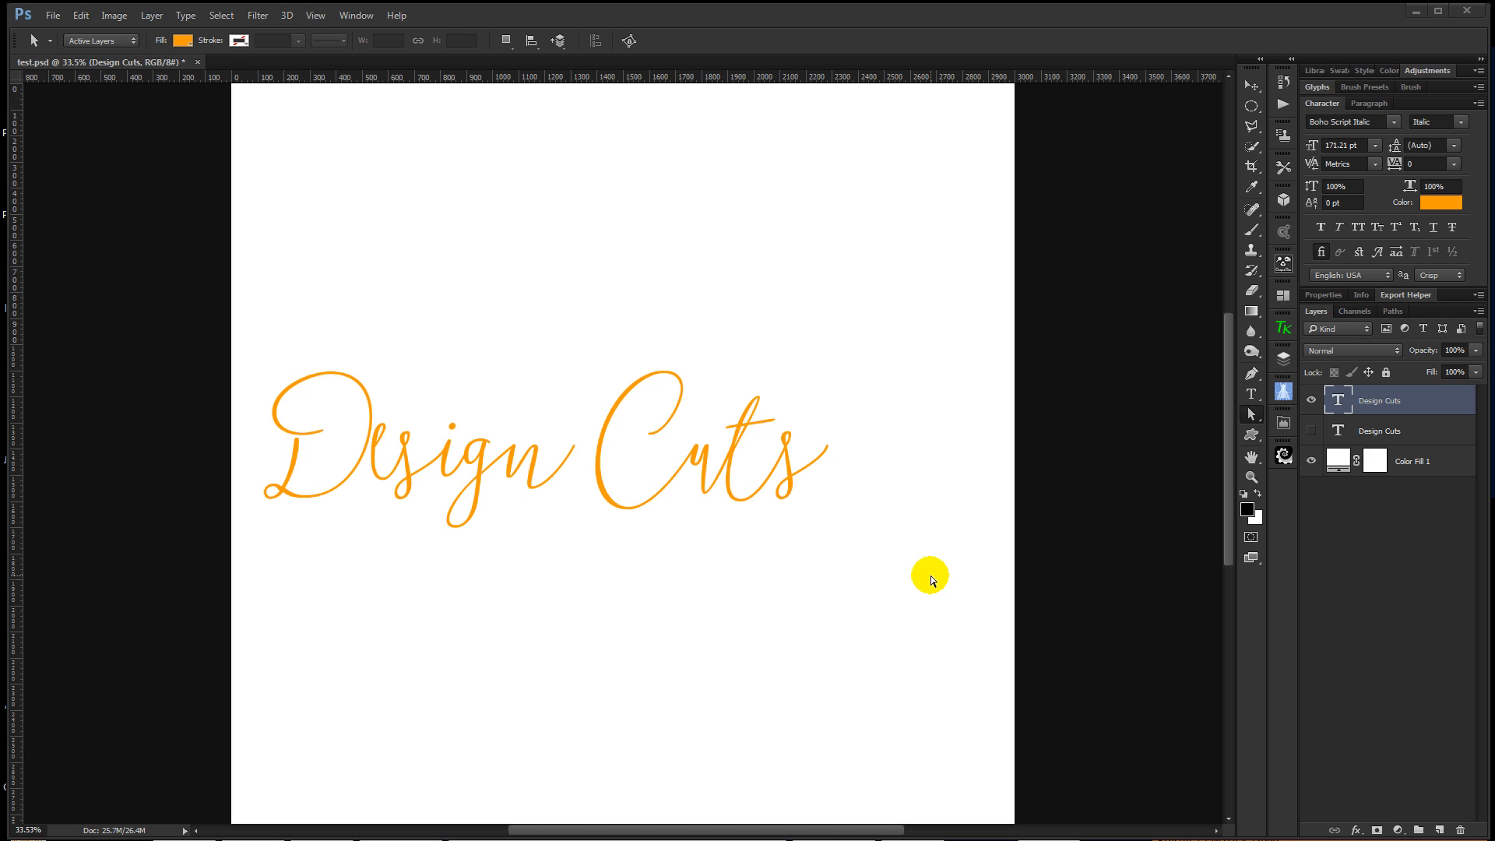
mouse_move(705, 483)
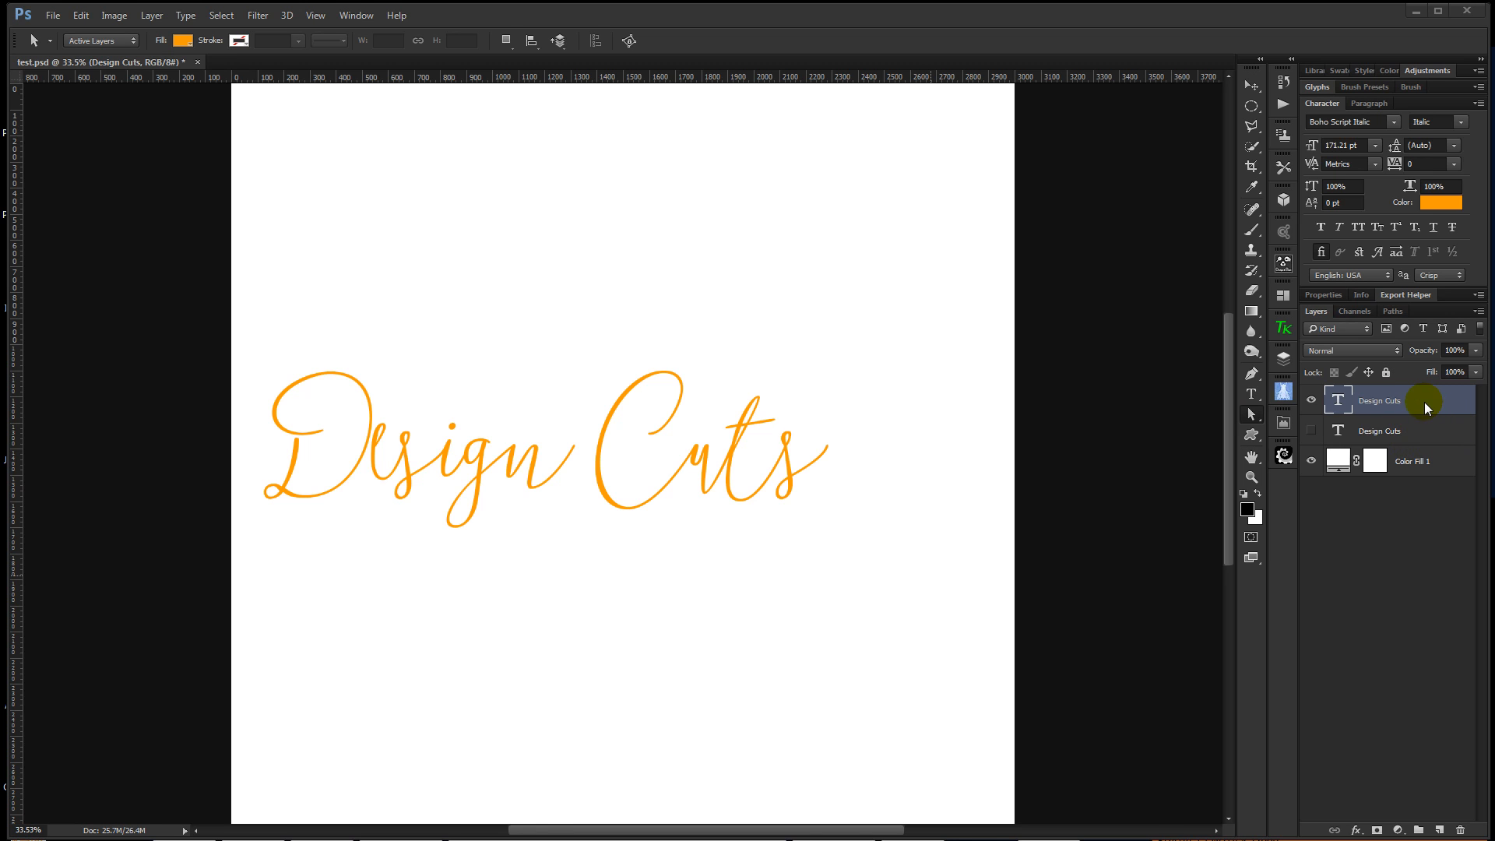
Step: Convert the script 'Design Cuts' type layer into a shape layer and deselect its outlines
right_click(1377, 400)
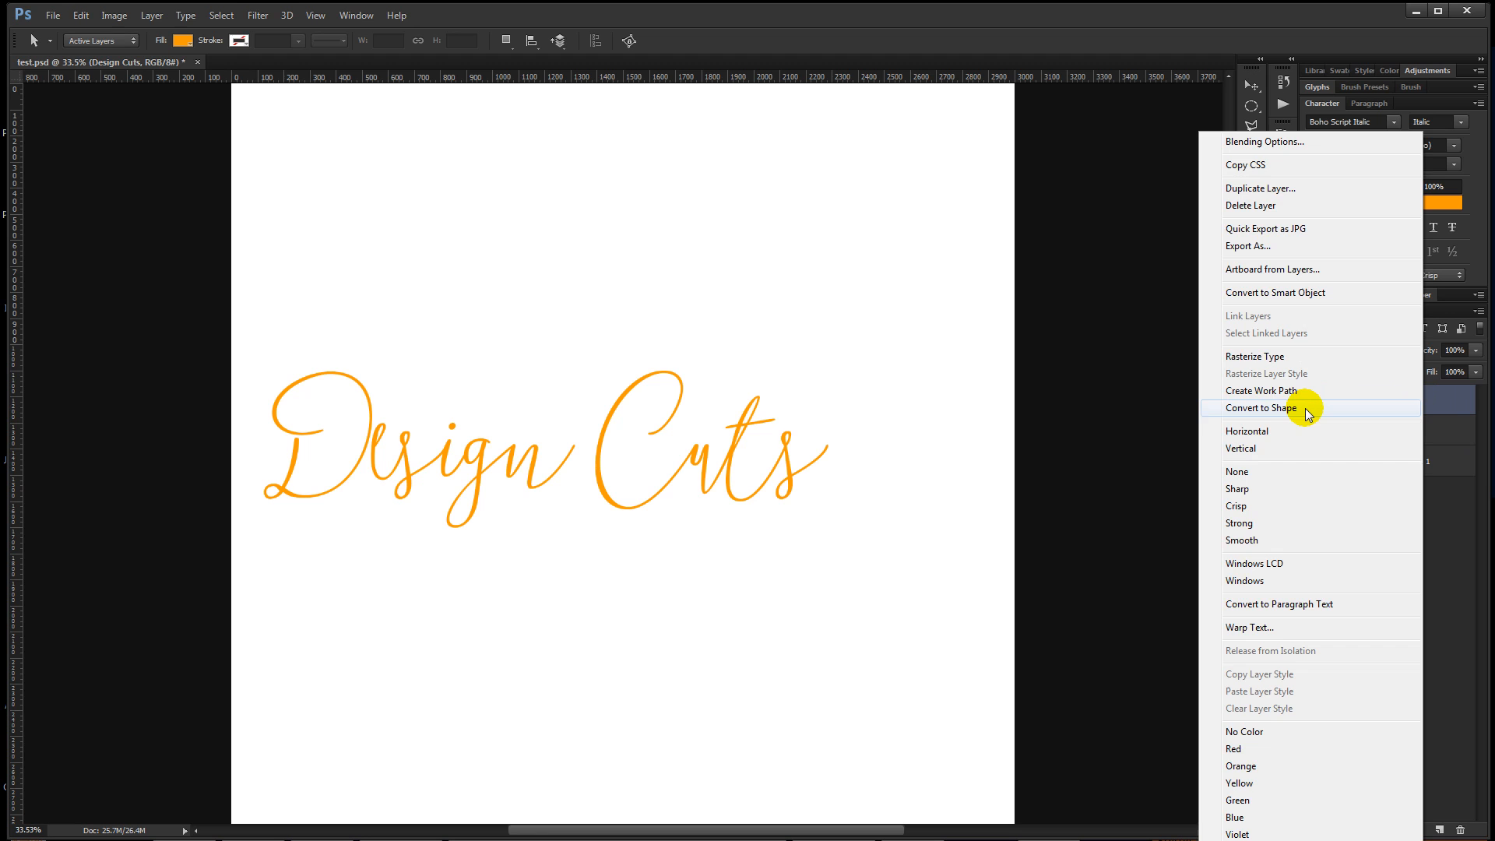
left_click(1259, 408)
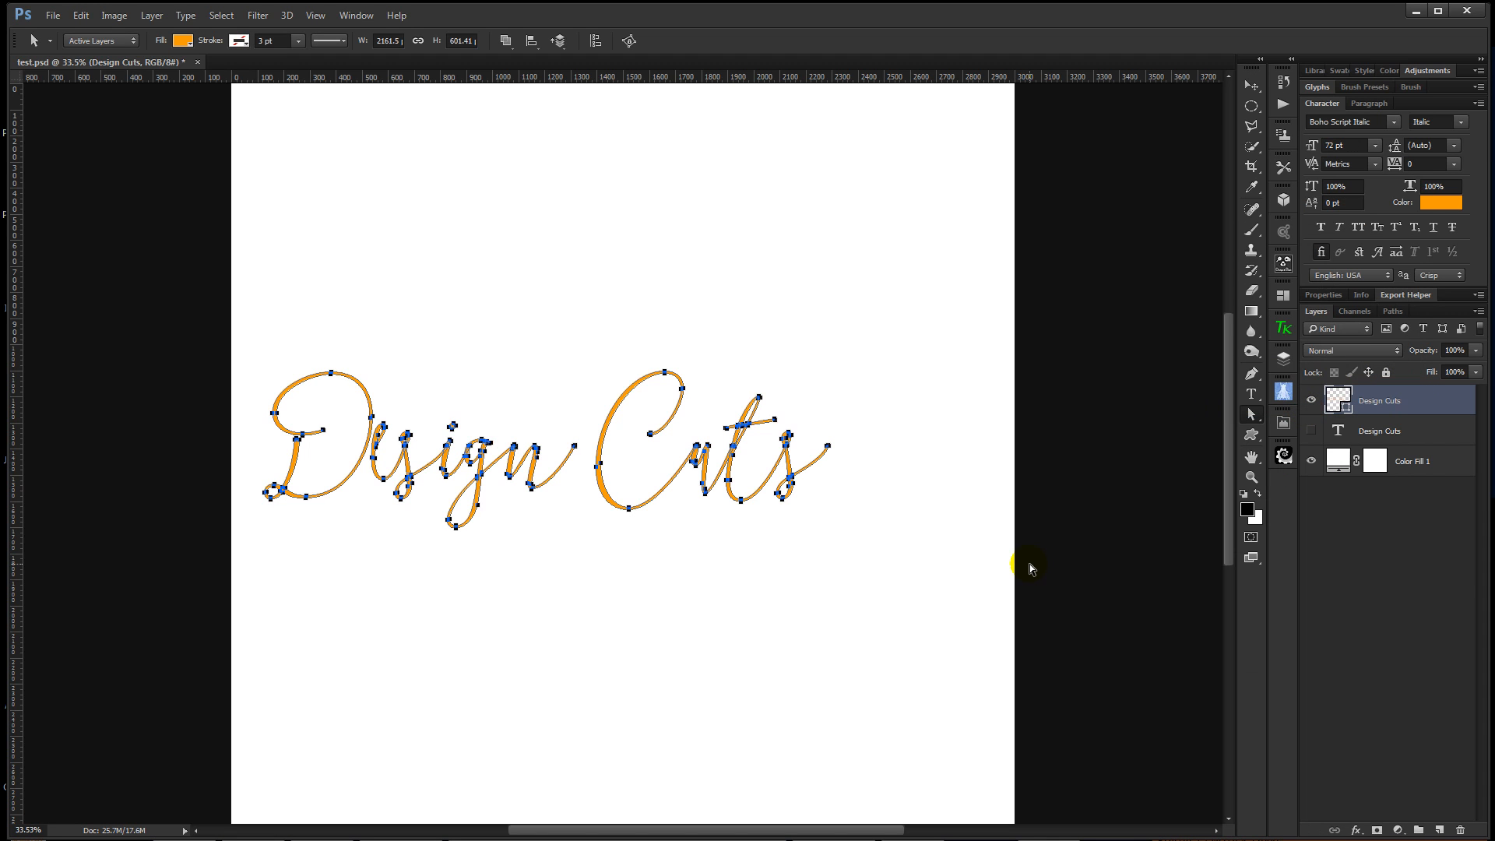
mouse_move(759, 578)
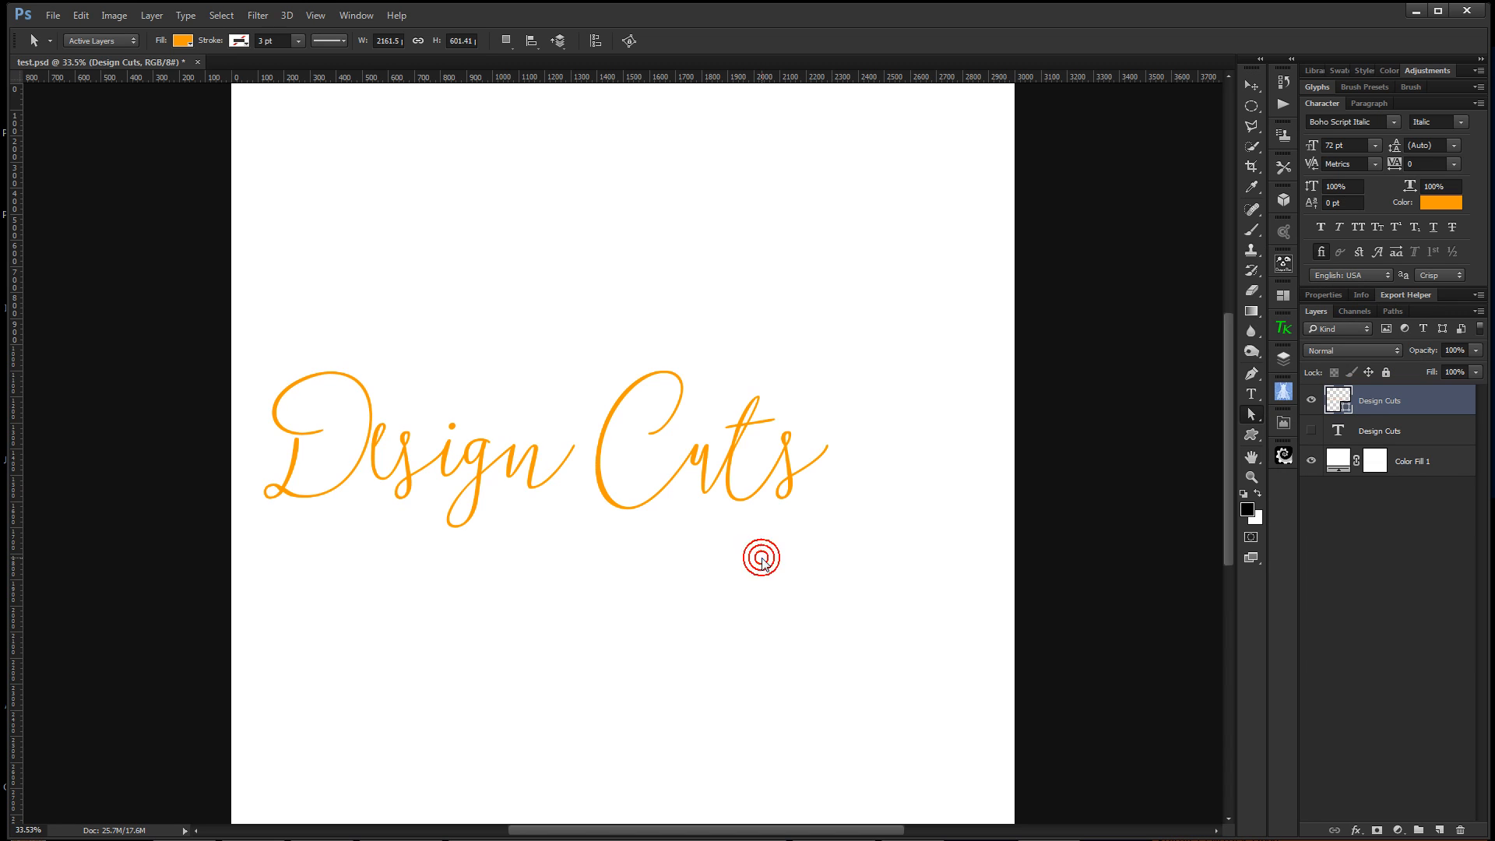
left_click(759, 557)
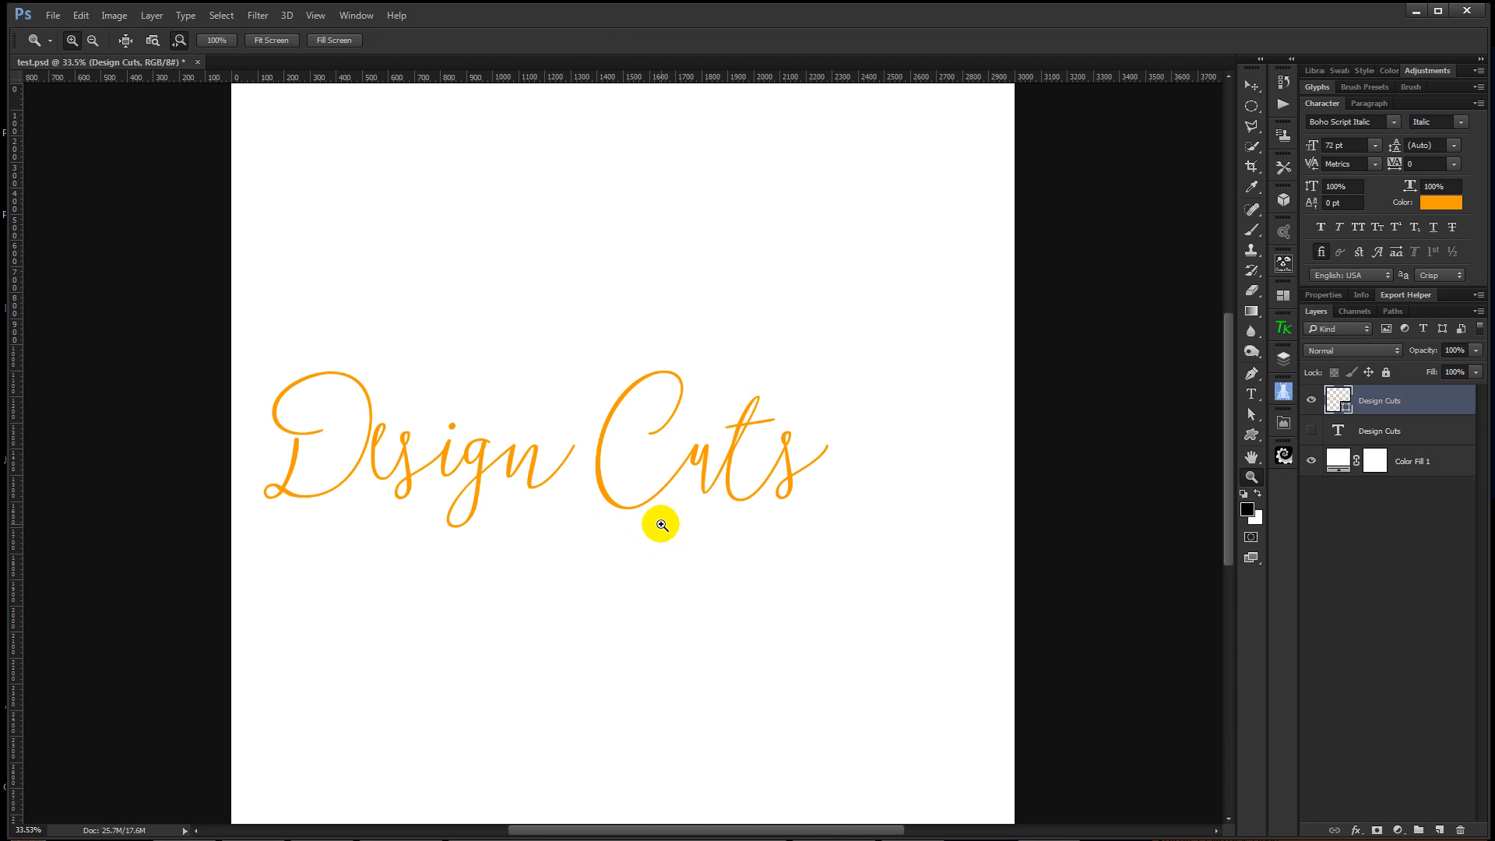
Step: Zoom in on the C and drag its lower curve outward into a thick, swelling stroke
left_click(660, 524)
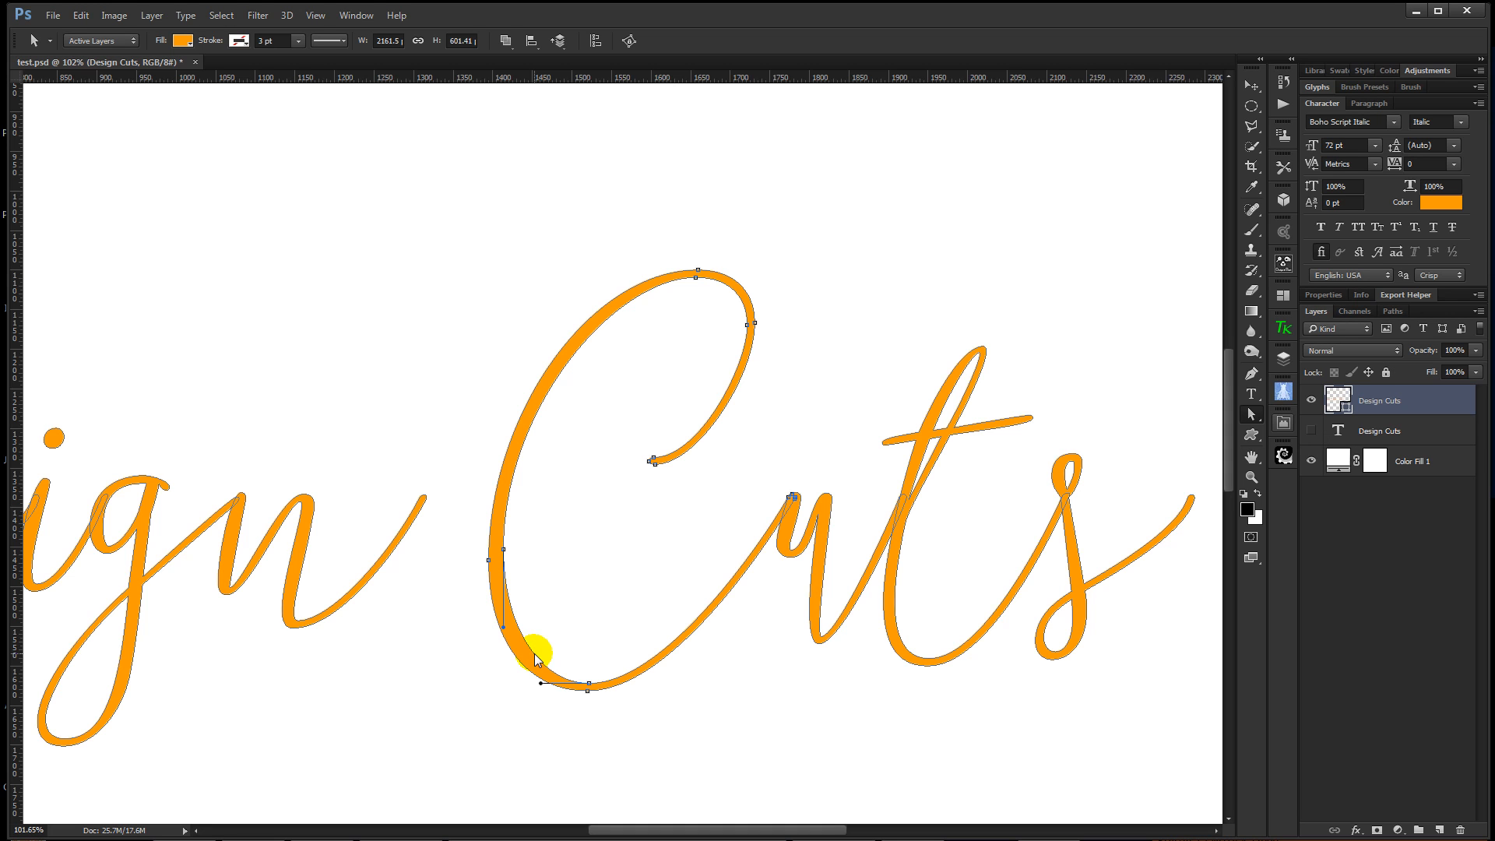
mouse_move(504, 550)
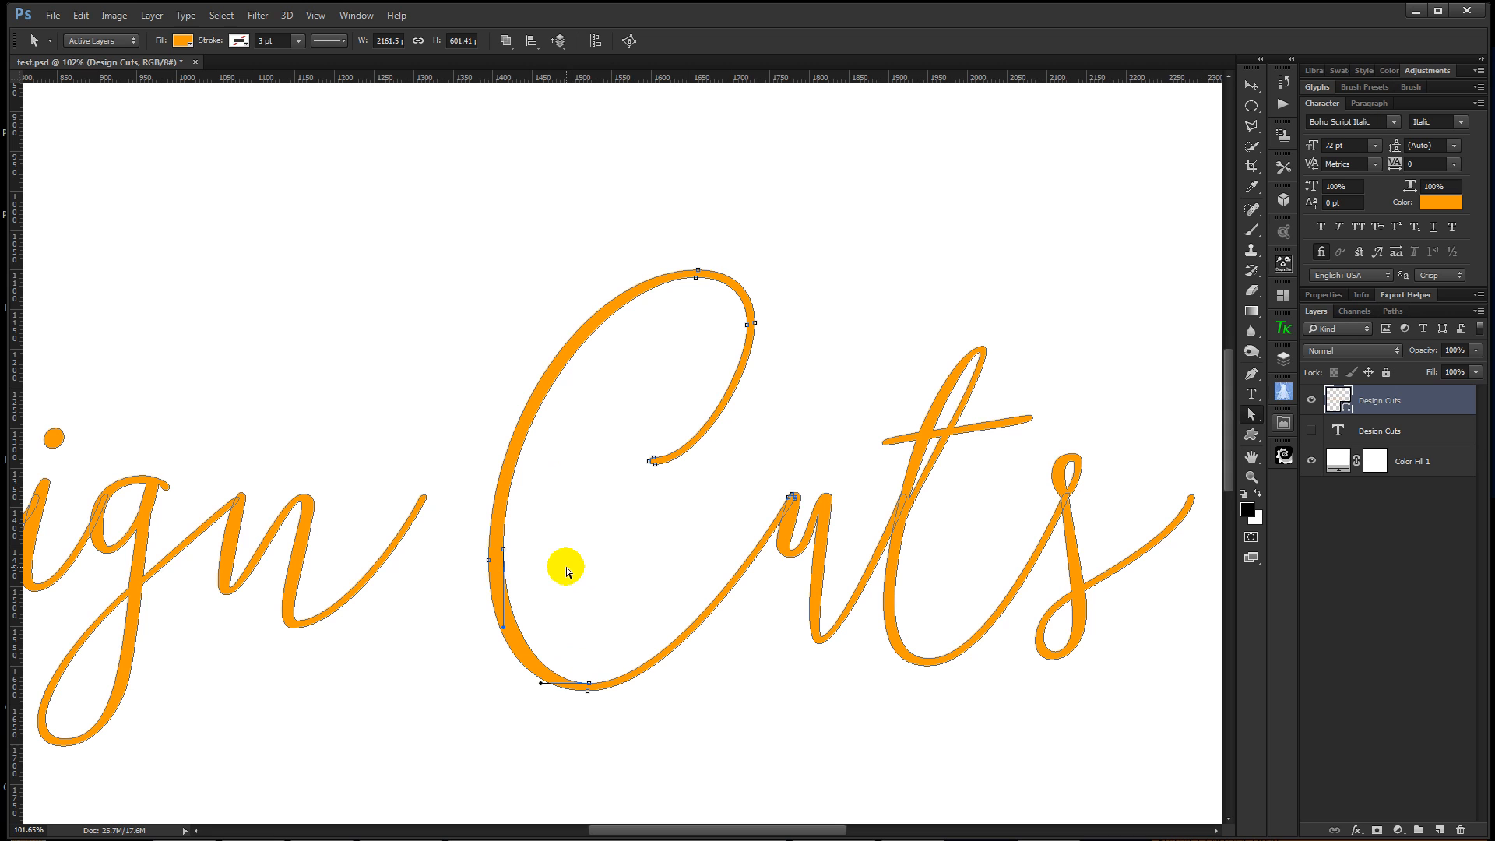
mouse_move(503, 555)
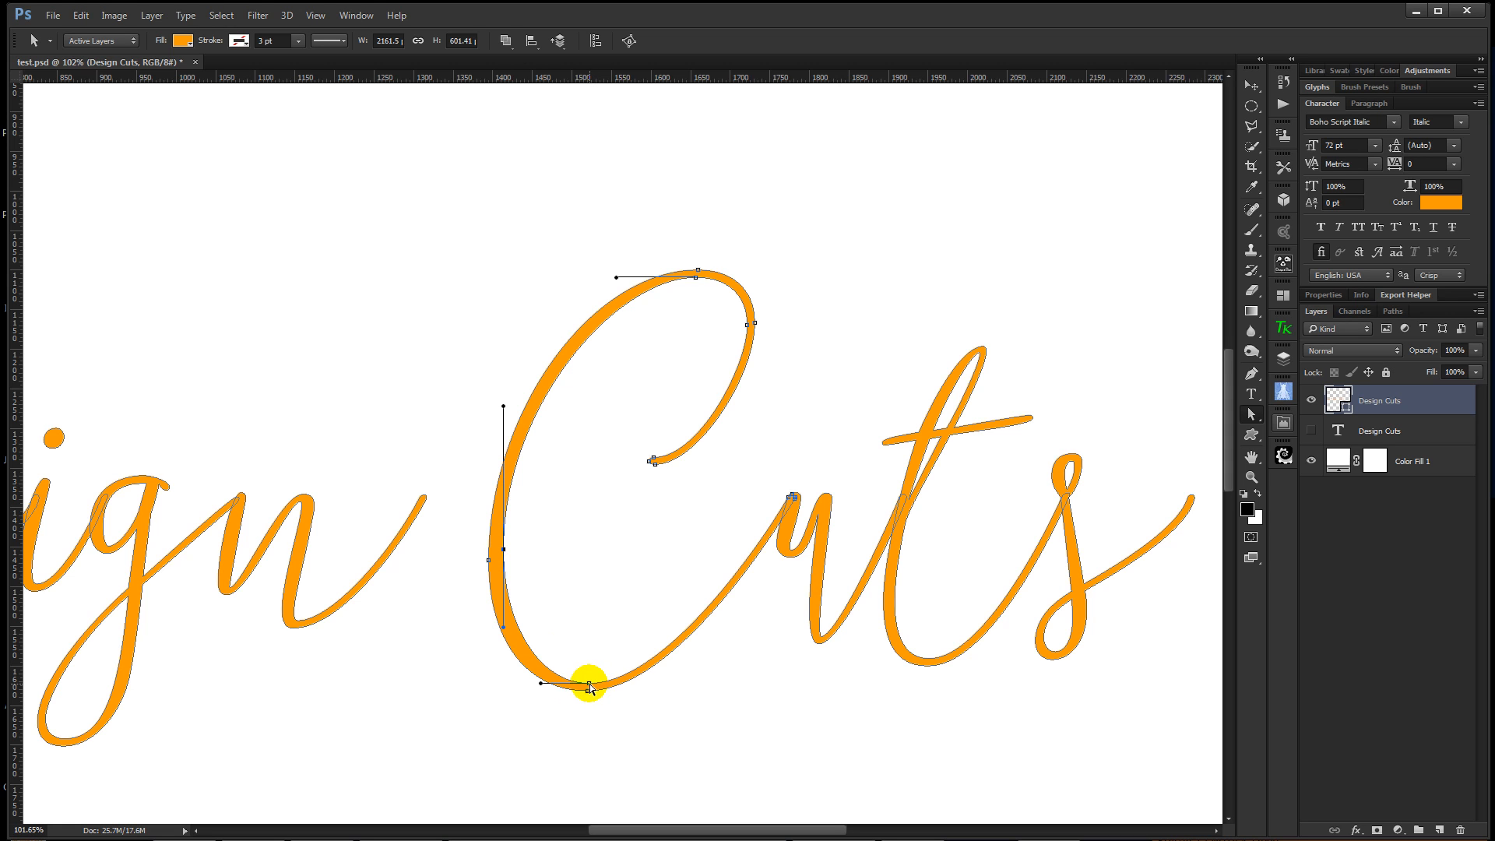
left_click_drag(586, 685, 533, 639)
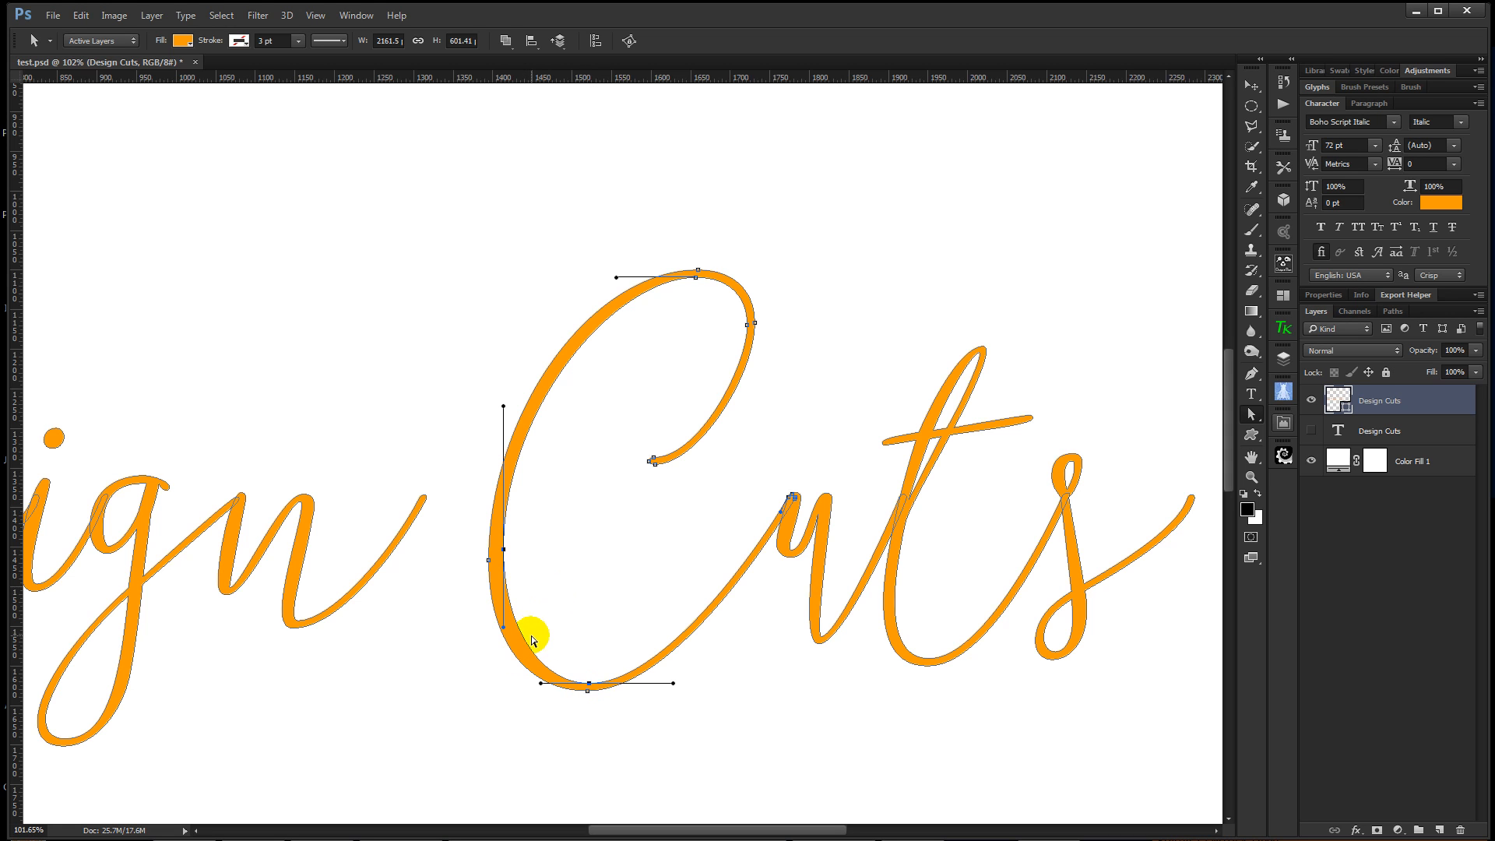
mouse_move(526, 645)
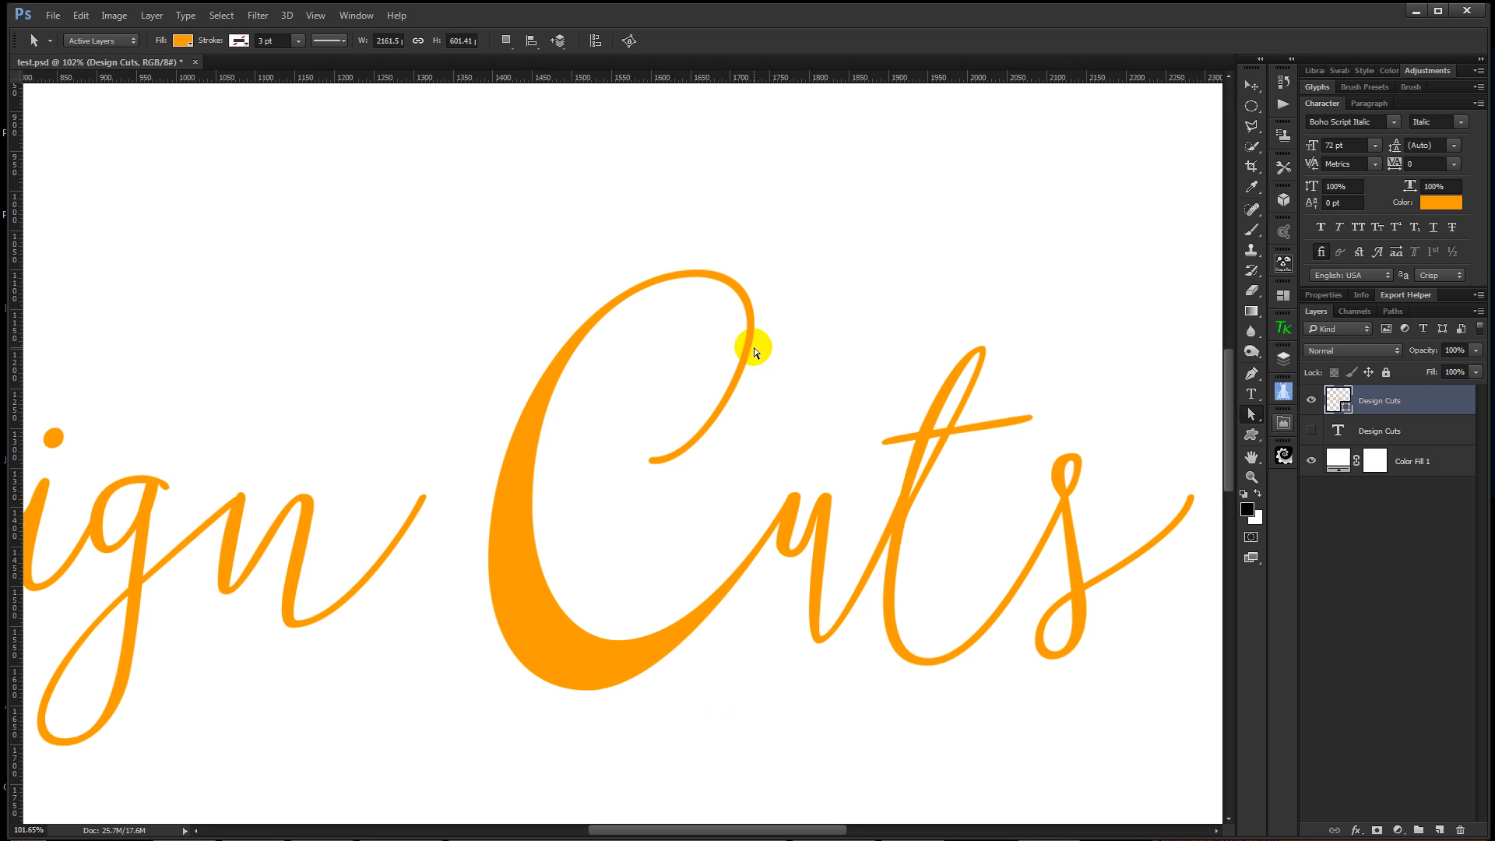
mouse_move(720, 343)
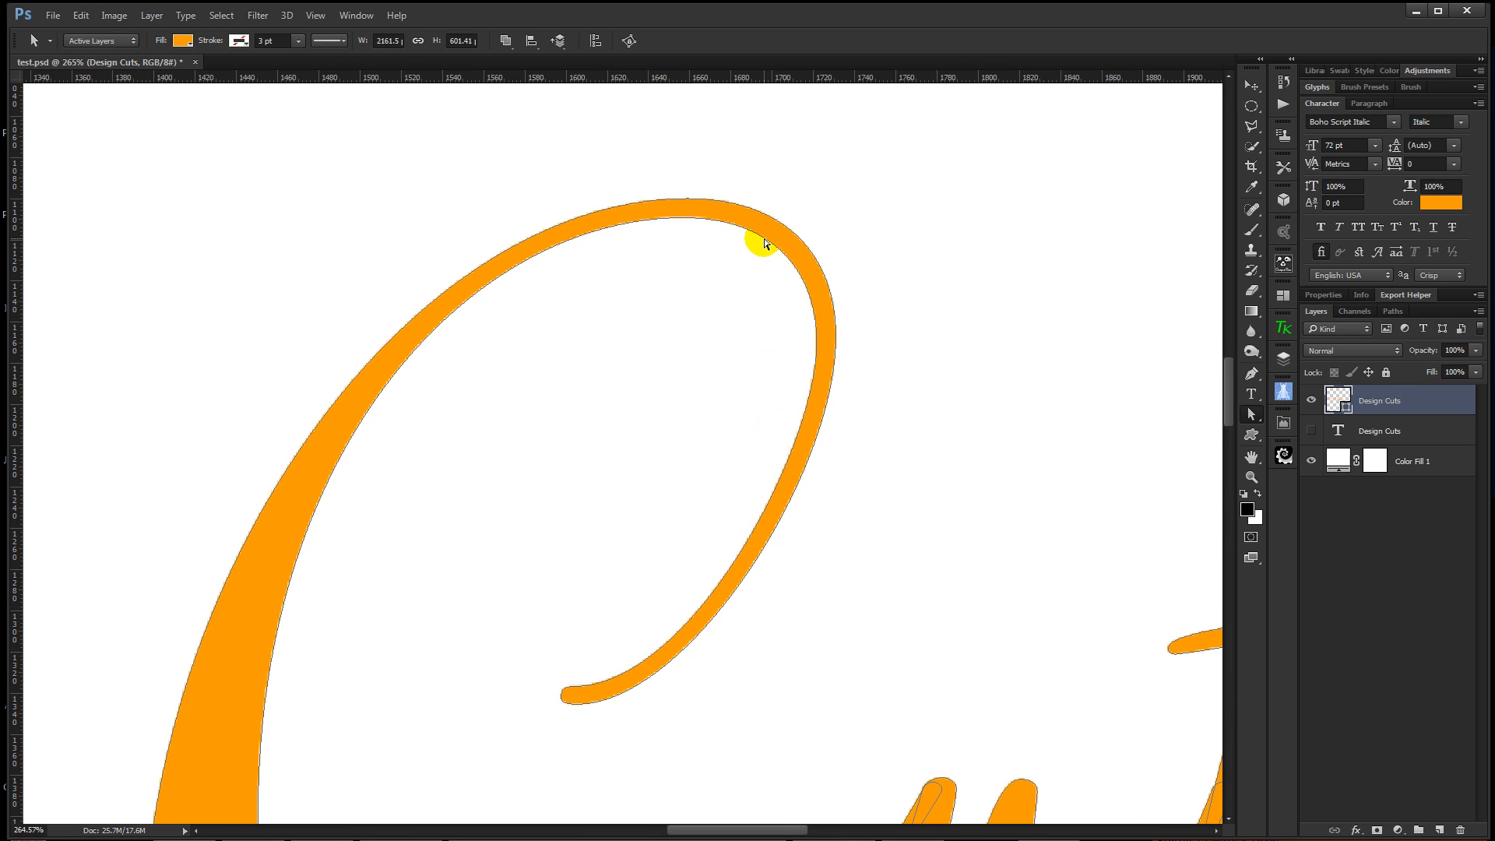
Step: Thicken the C's top arc by pulling its inner curve inward, then fit the canvas in view
left_click(768, 241)
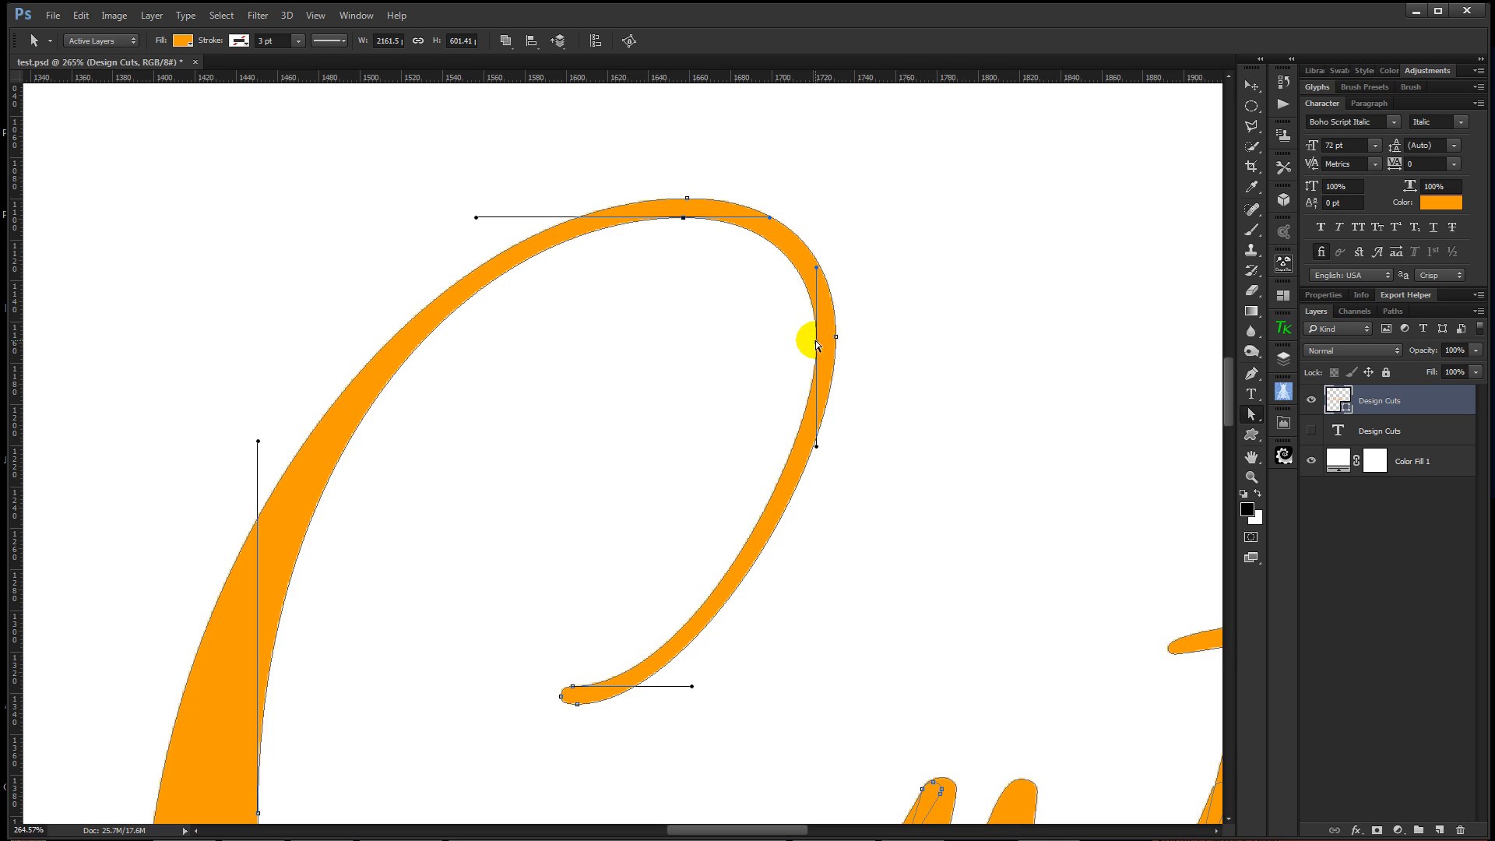
mouse_move(777, 252)
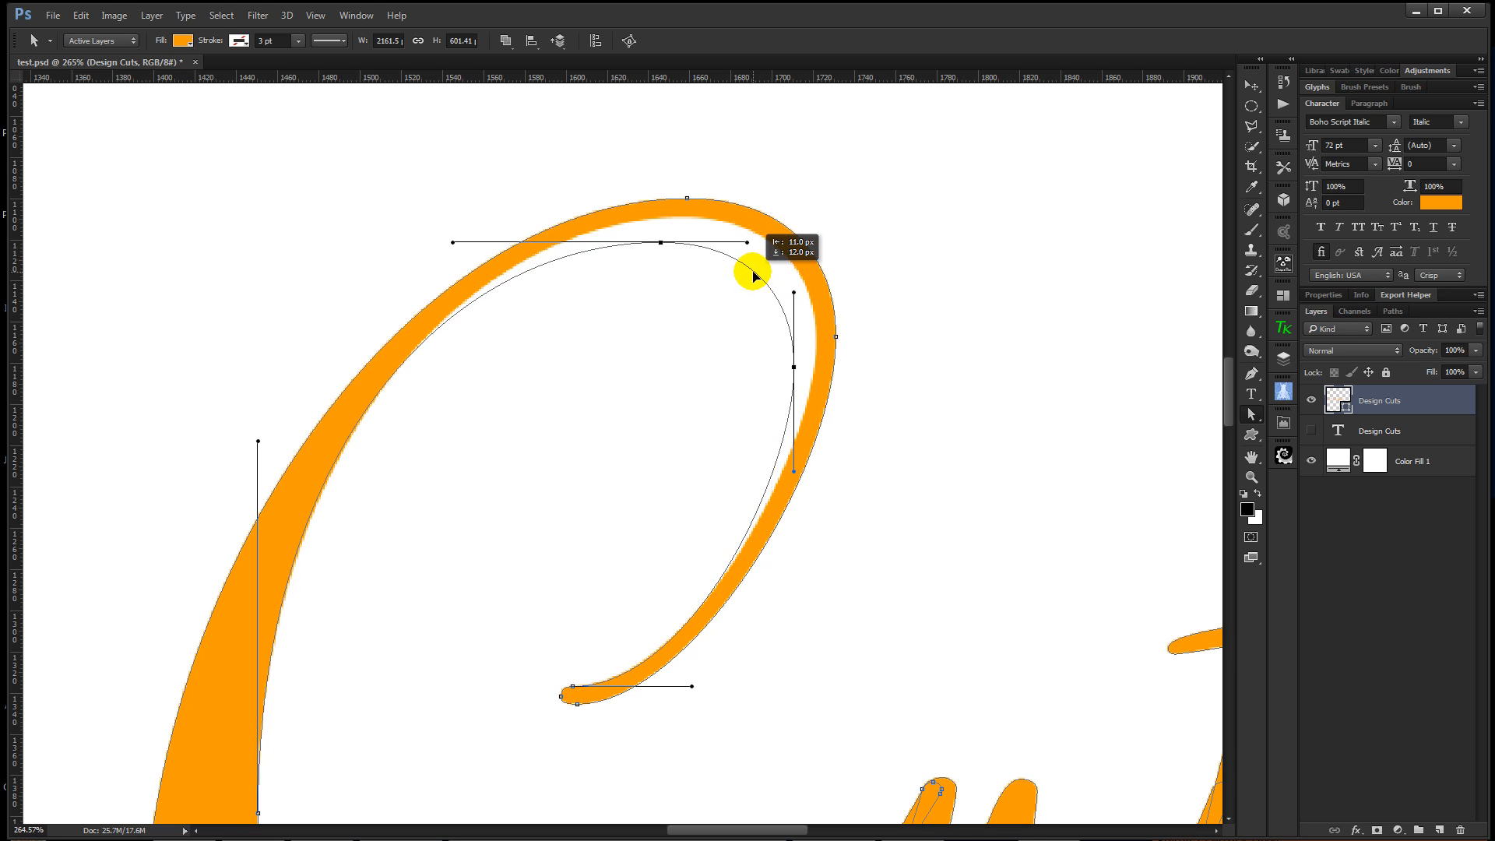
left_click_drag(754, 274, 707, 313)
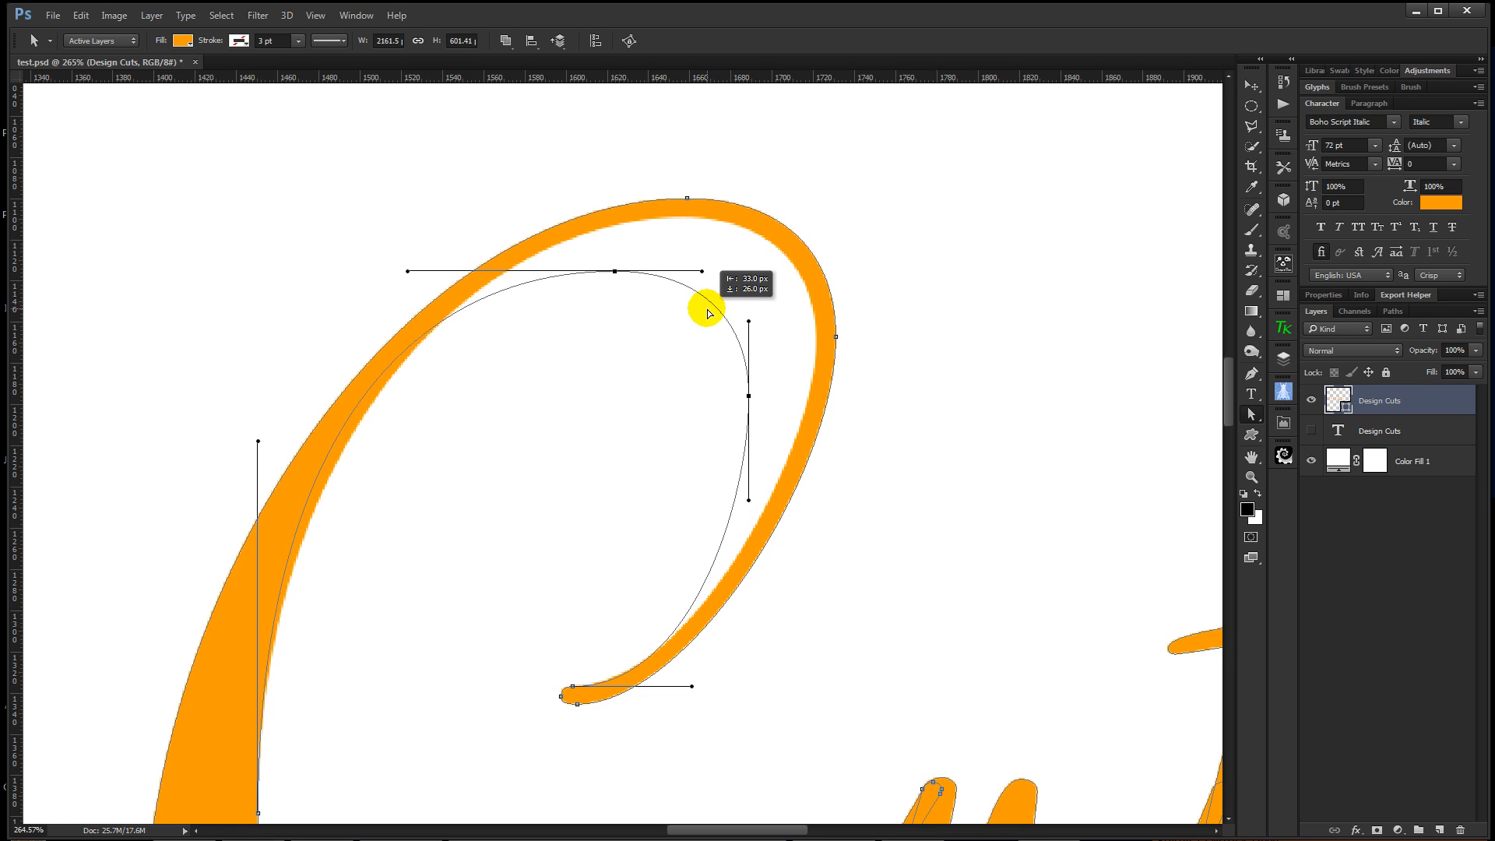
left_click_drag(705, 313, 728, 316)
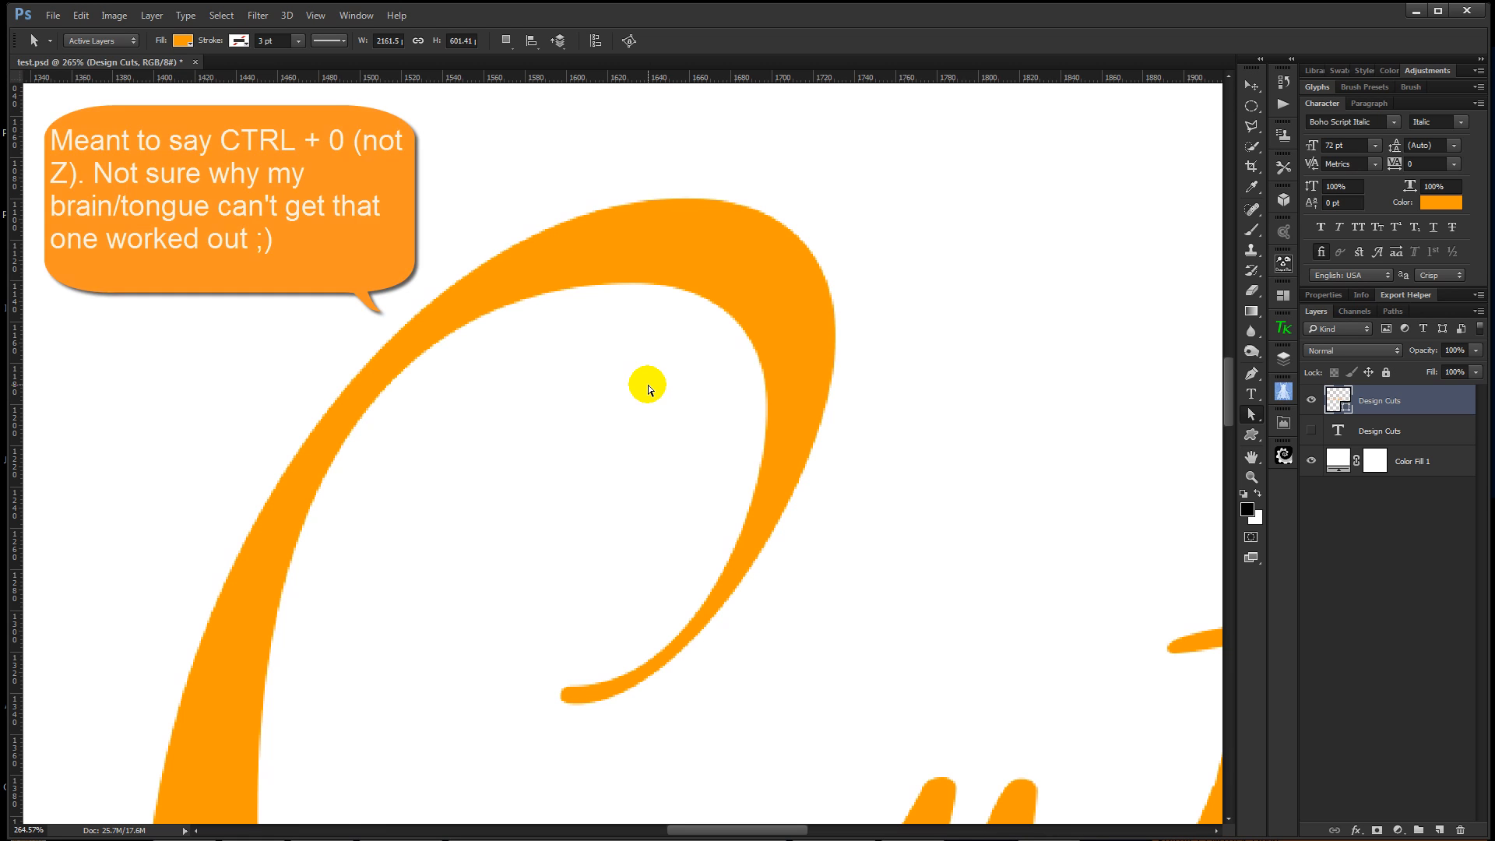
key("ctrl+0")
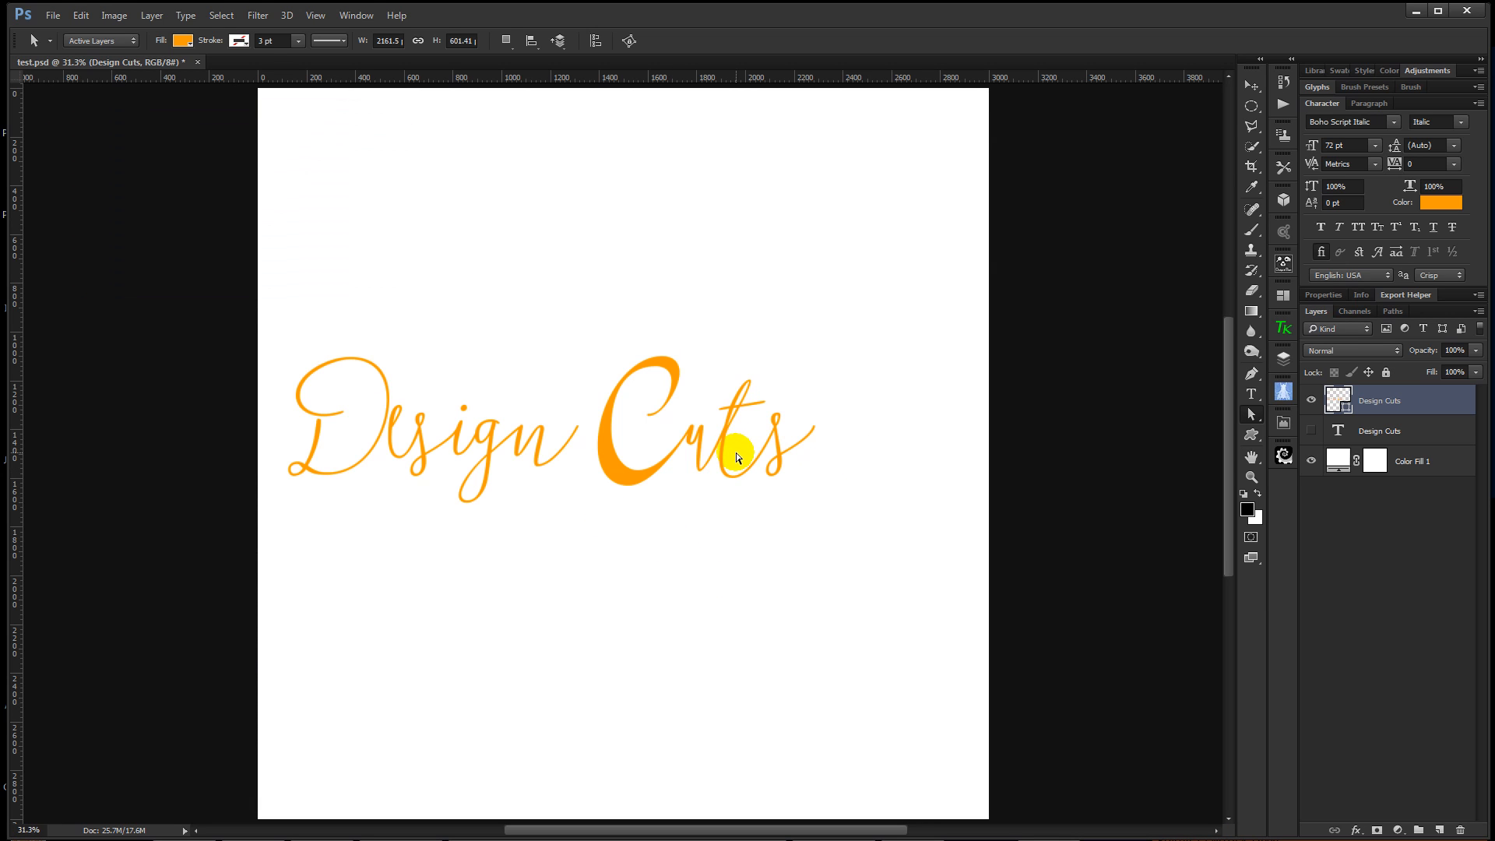
Step: Zoom in on the t and s and thicken the base of the t
left_click(736, 456)
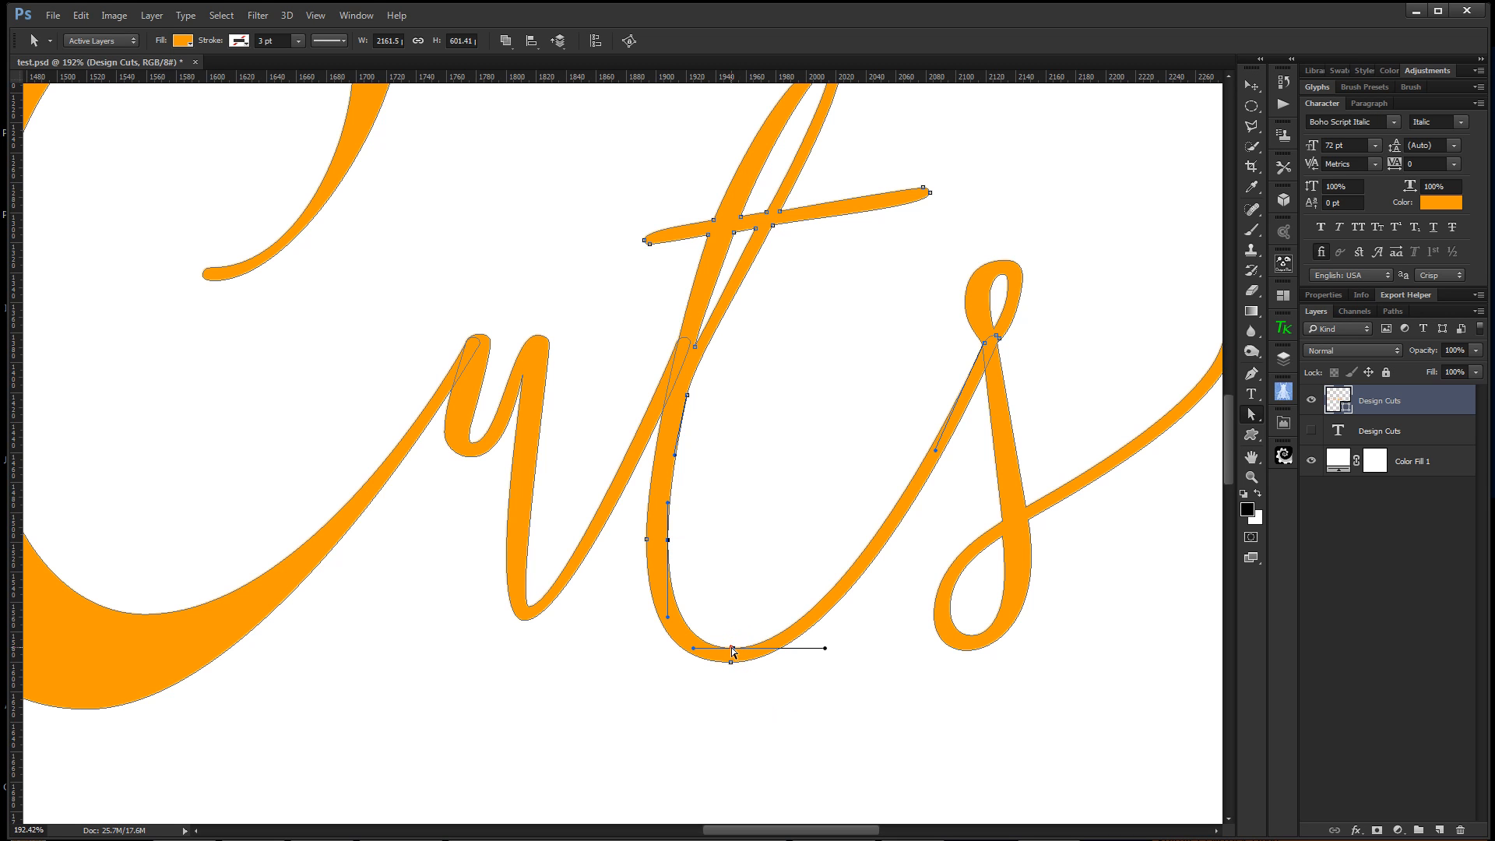
left_click_drag(731, 651, 685, 621)
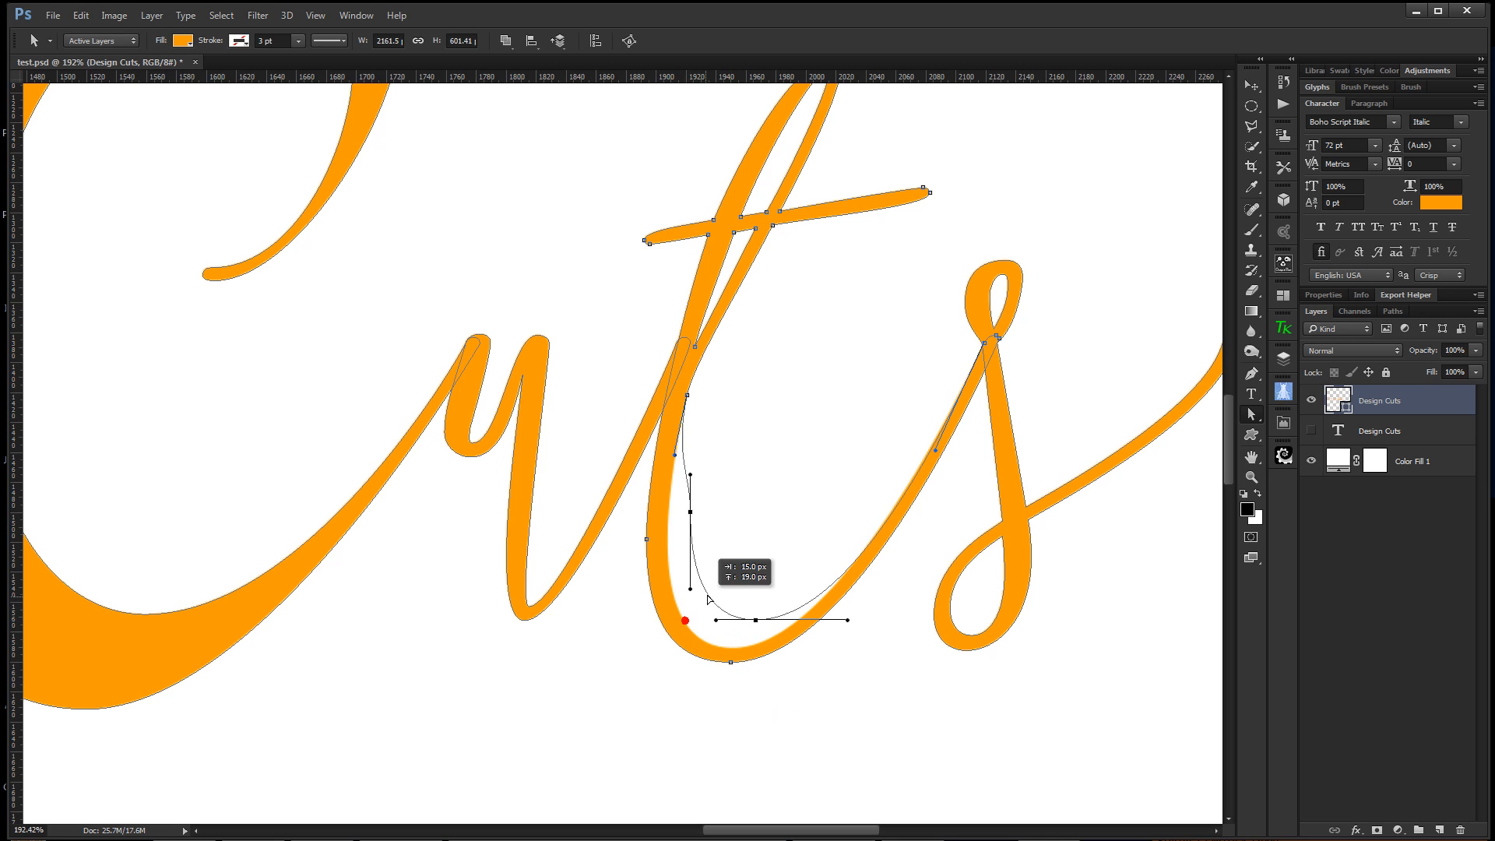
left_click_drag(685, 621, 694, 618)
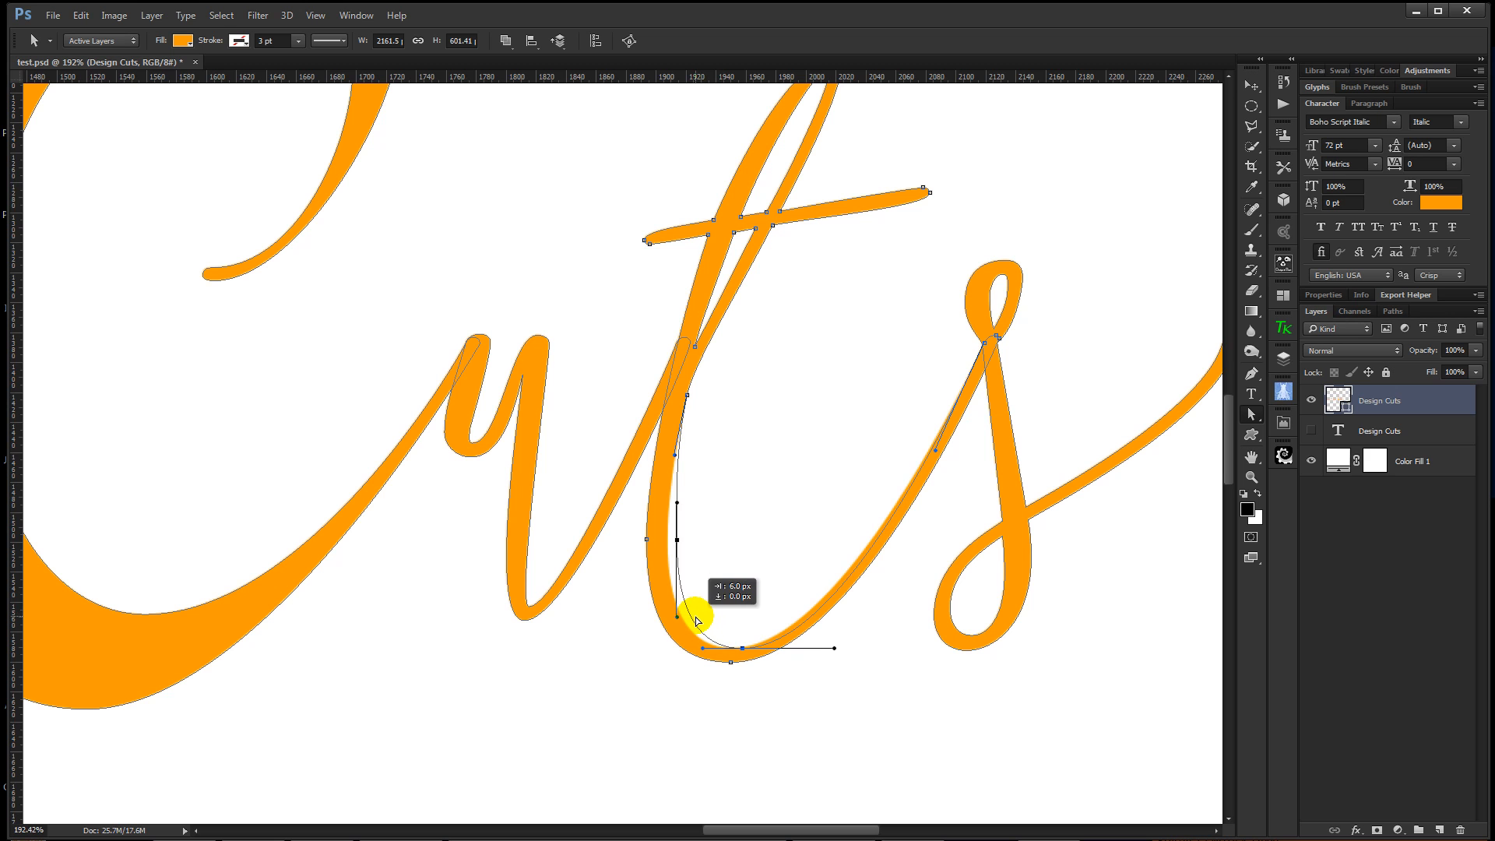
left_click_drag(699, 625, 699, 618)
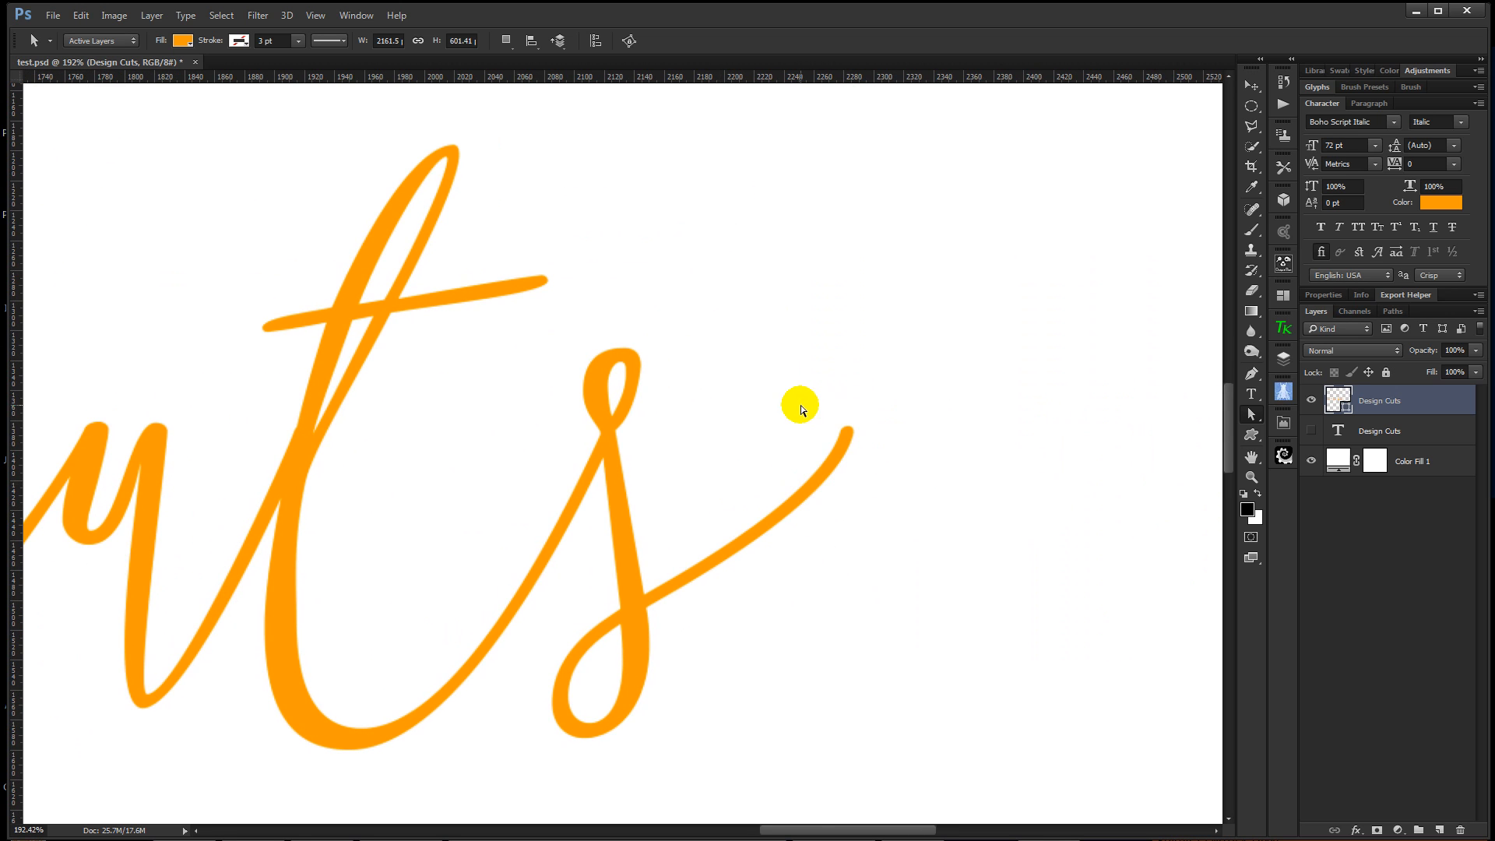
Step: Select the s tail and reshape it into a thicker, shorter stroke
left_click_drag(799, 408, 867, 481)
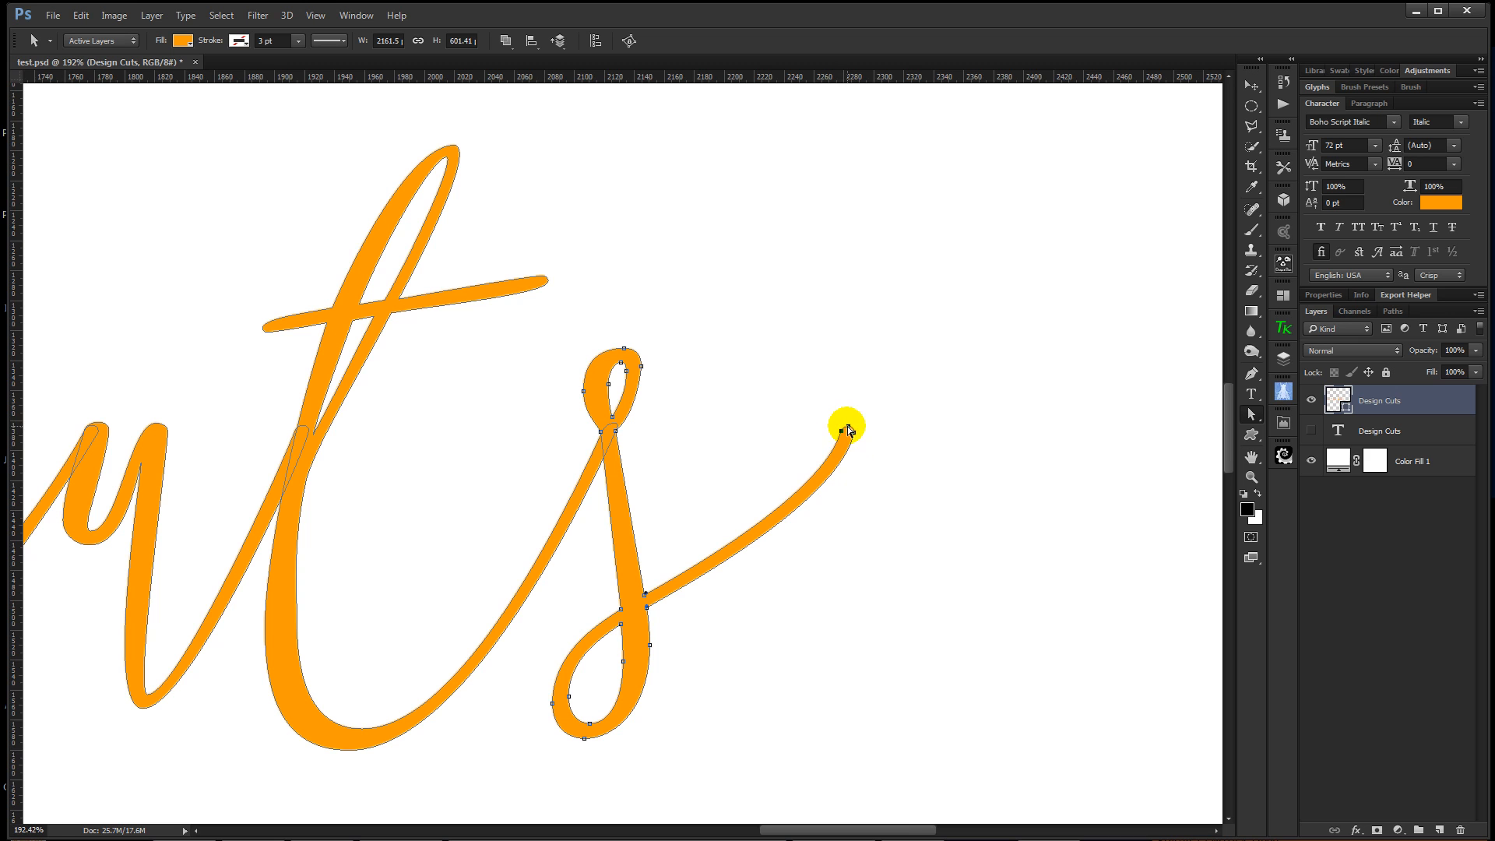
left_click_drag(847, 427, 741, 440)
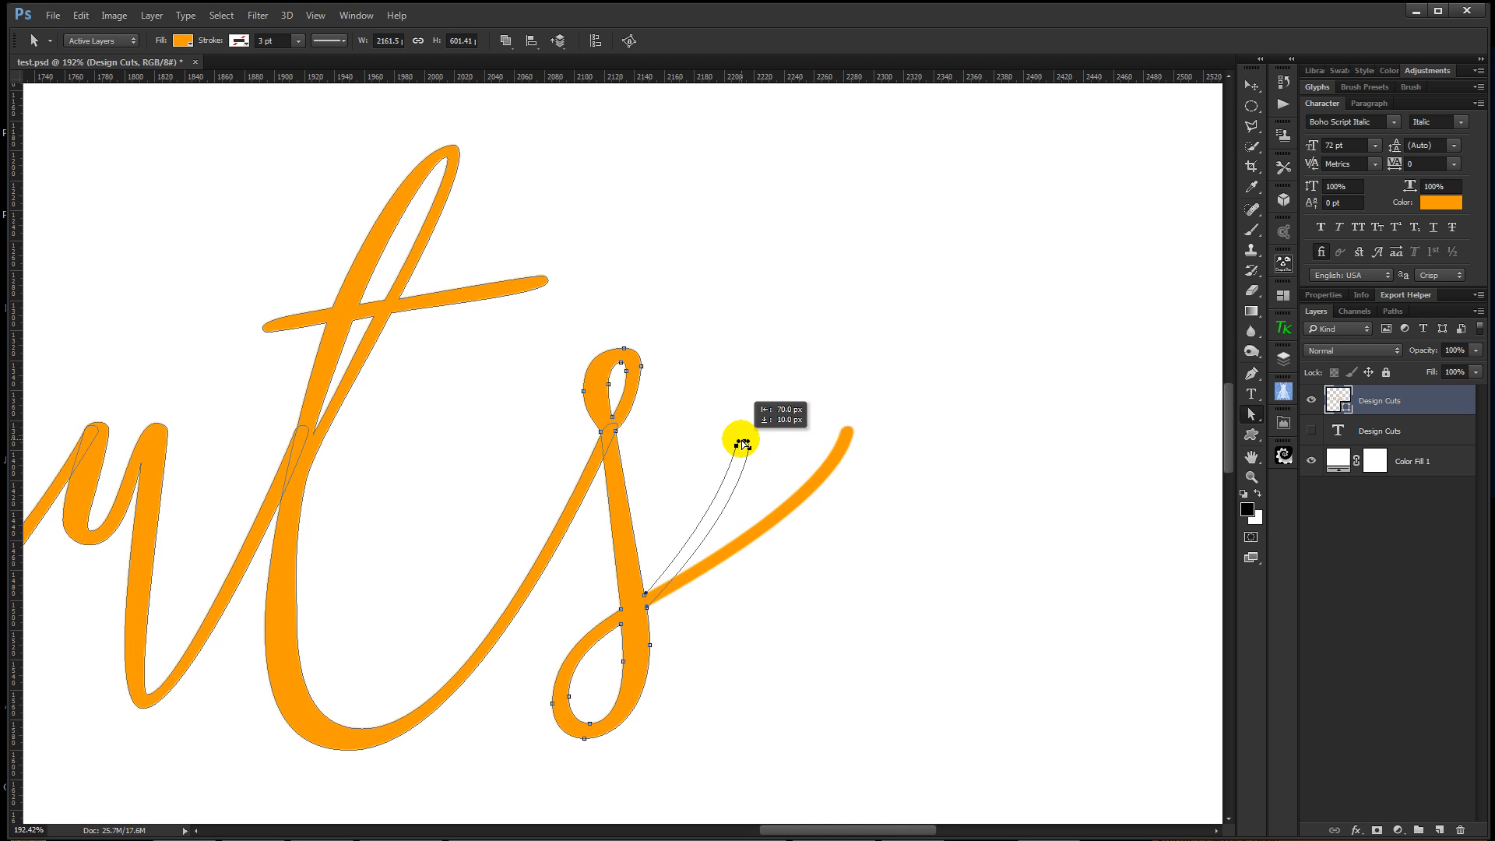
left_click_drag(741, 444, 808, 473)
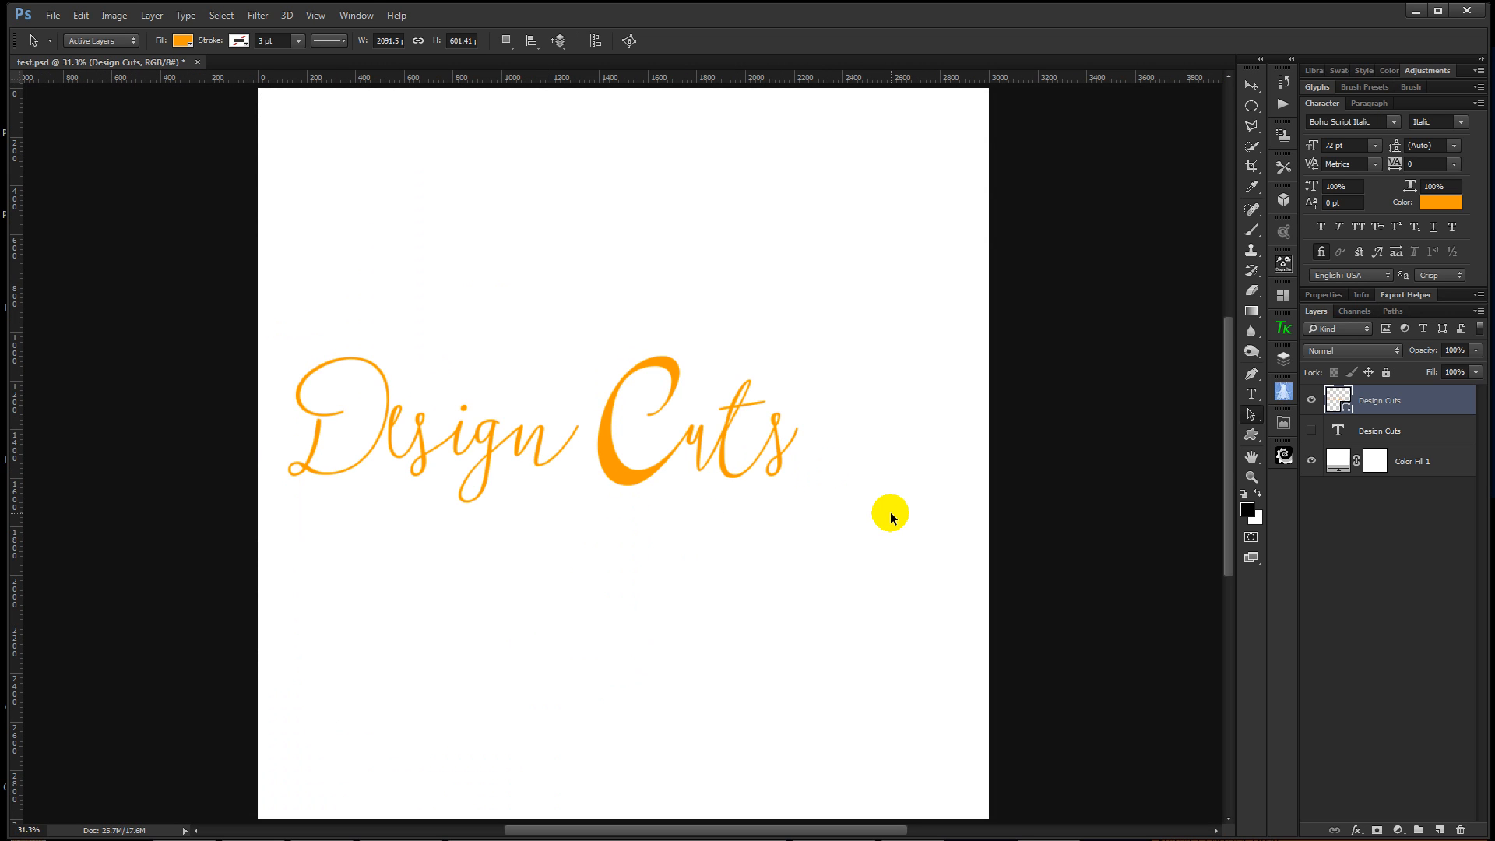
mouse_move(651, 569)
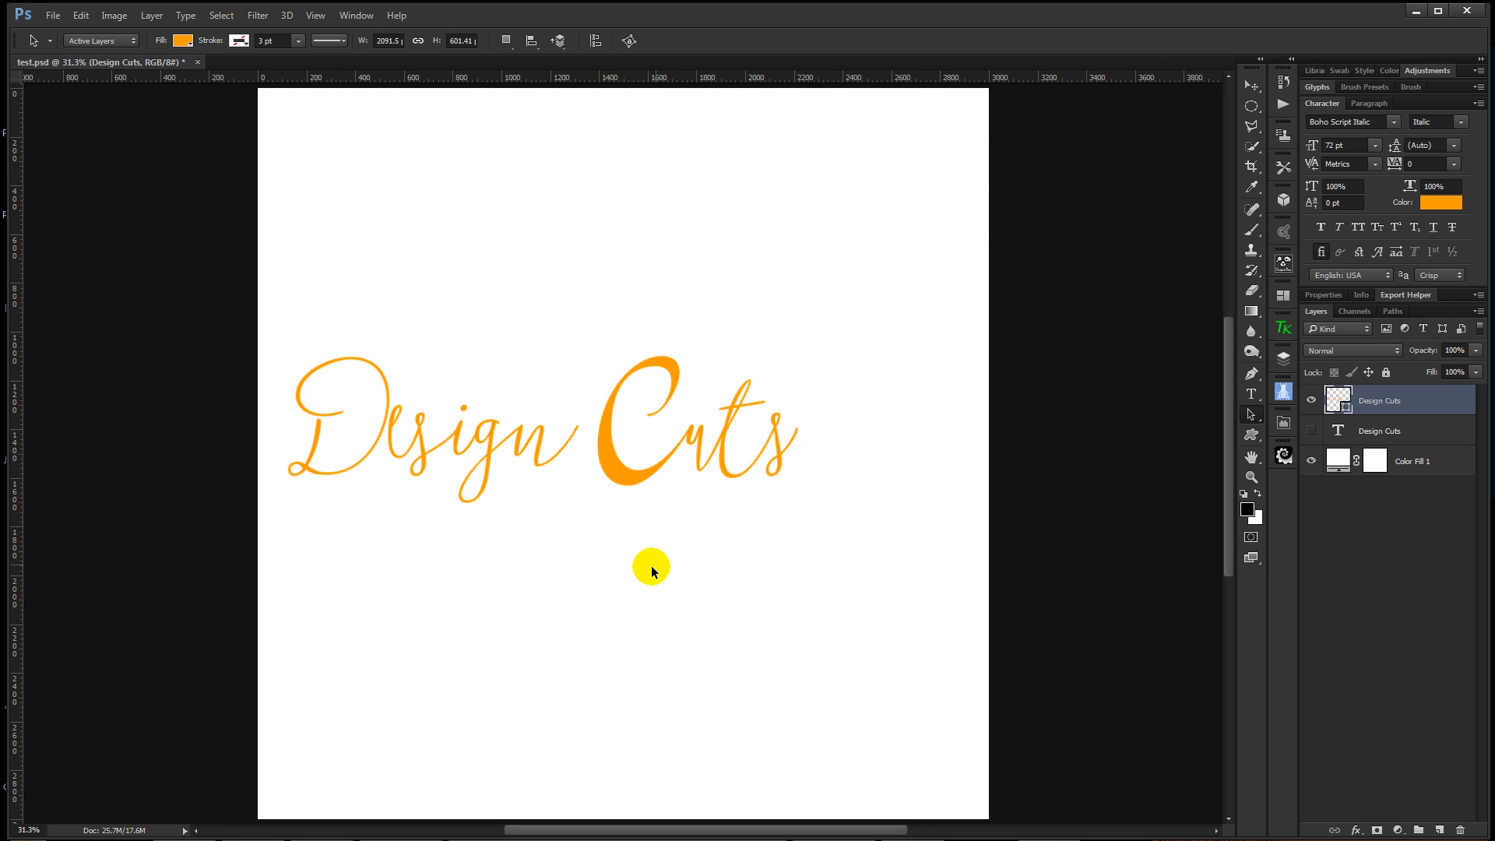
mouse_move(626, 576)
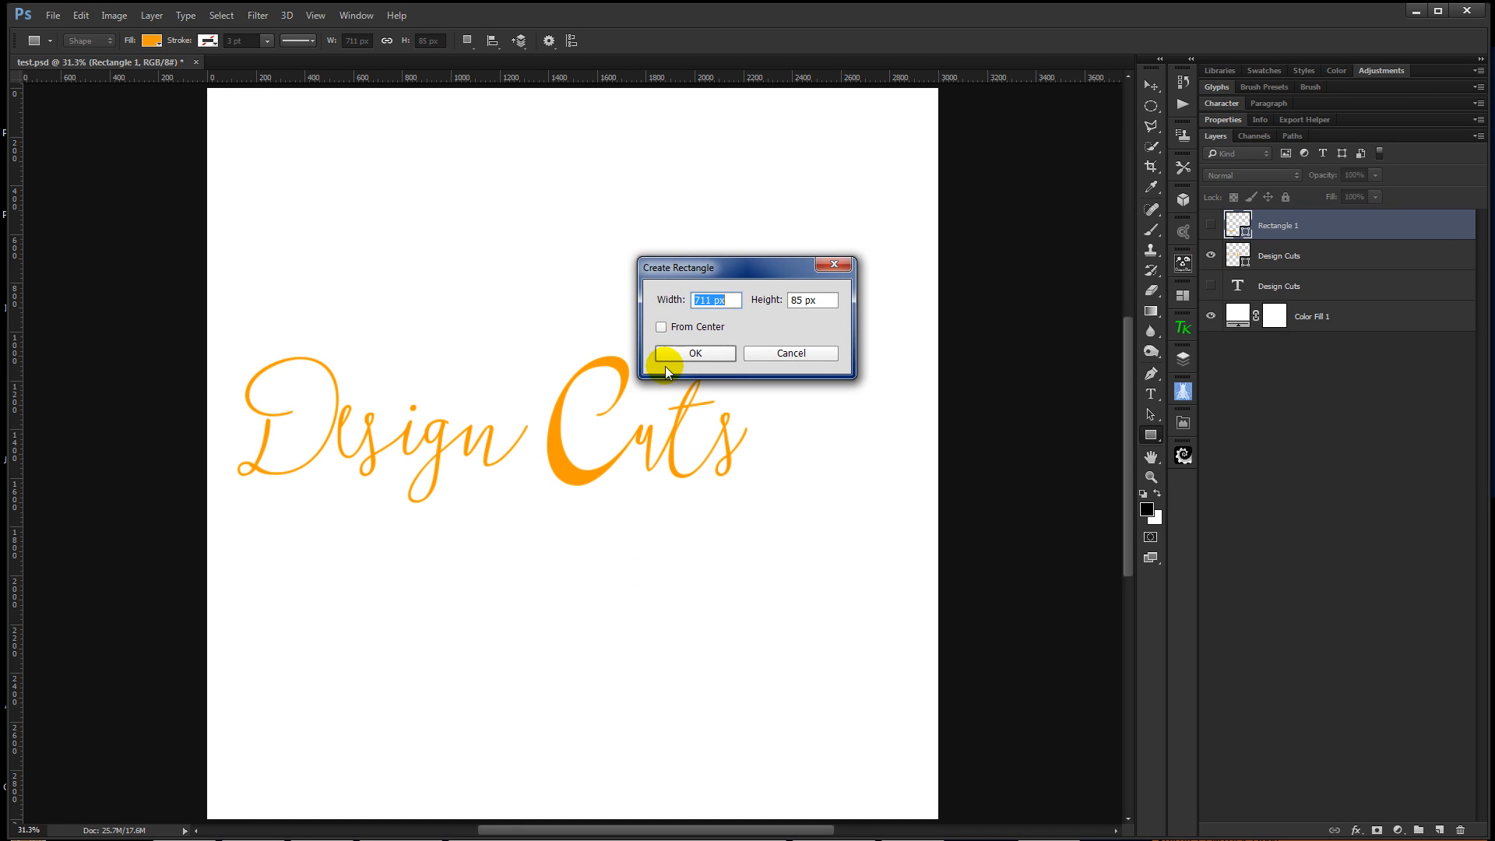
Step: Confirm the new rectangle, show the blocky DESIGN CUTS text layer and convert it to a shape
left_click(694, 353)
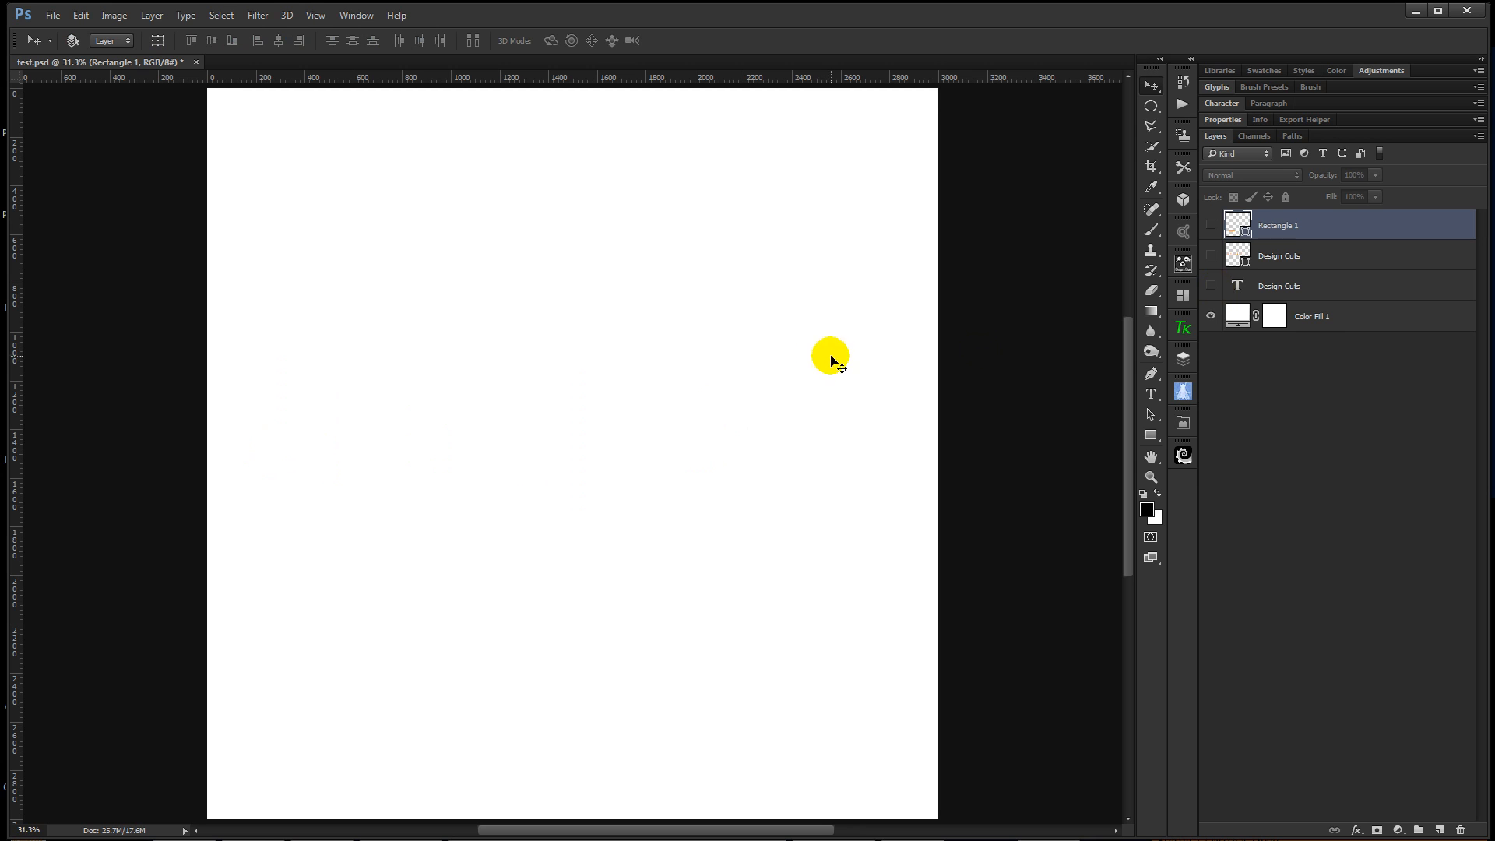
left_click(1211, 286)
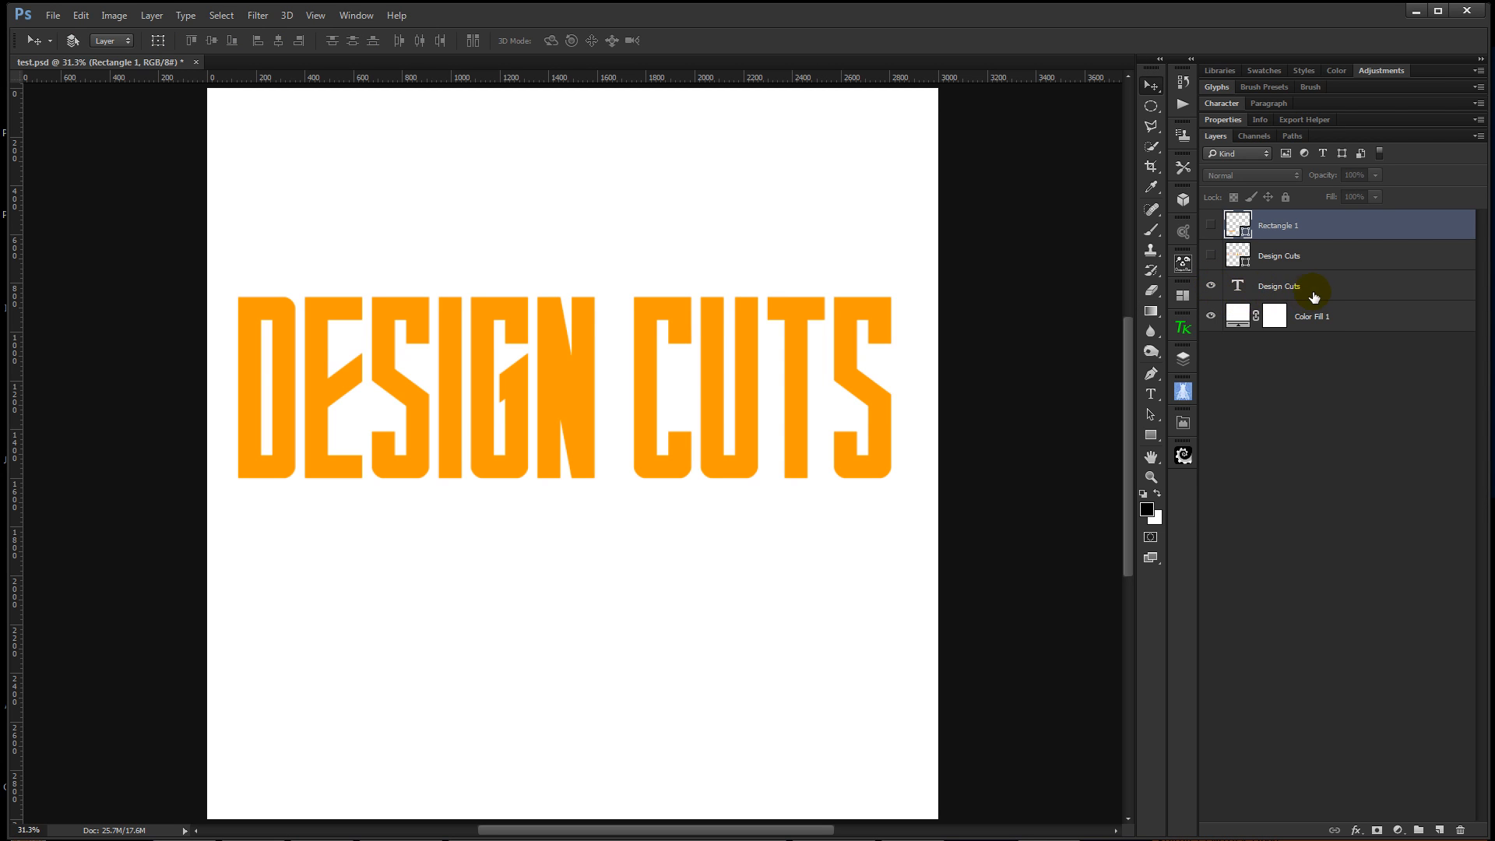
left_click(1280, 285)
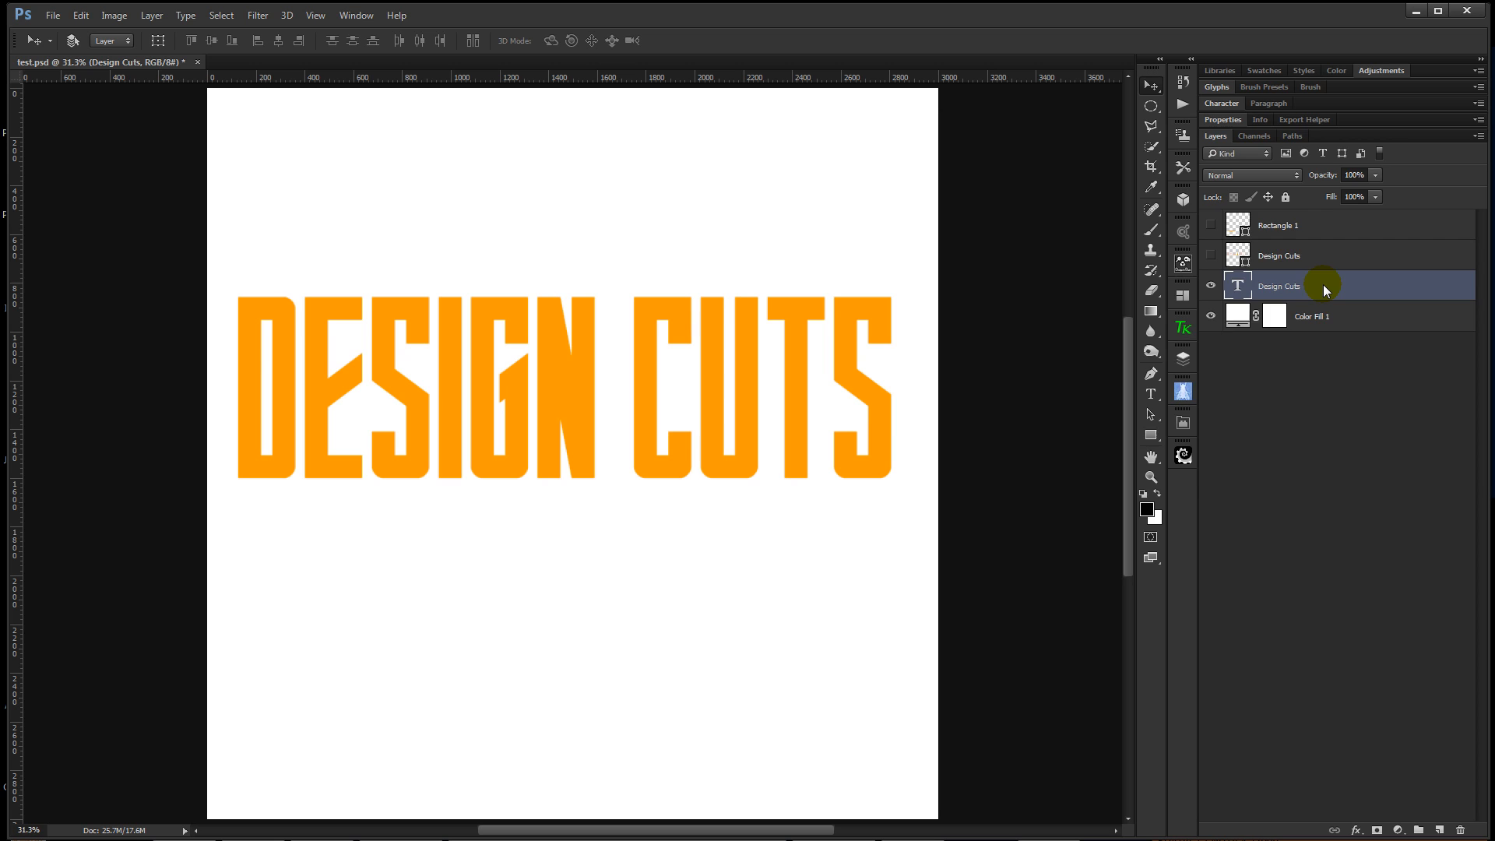
right_click(1325, 287)
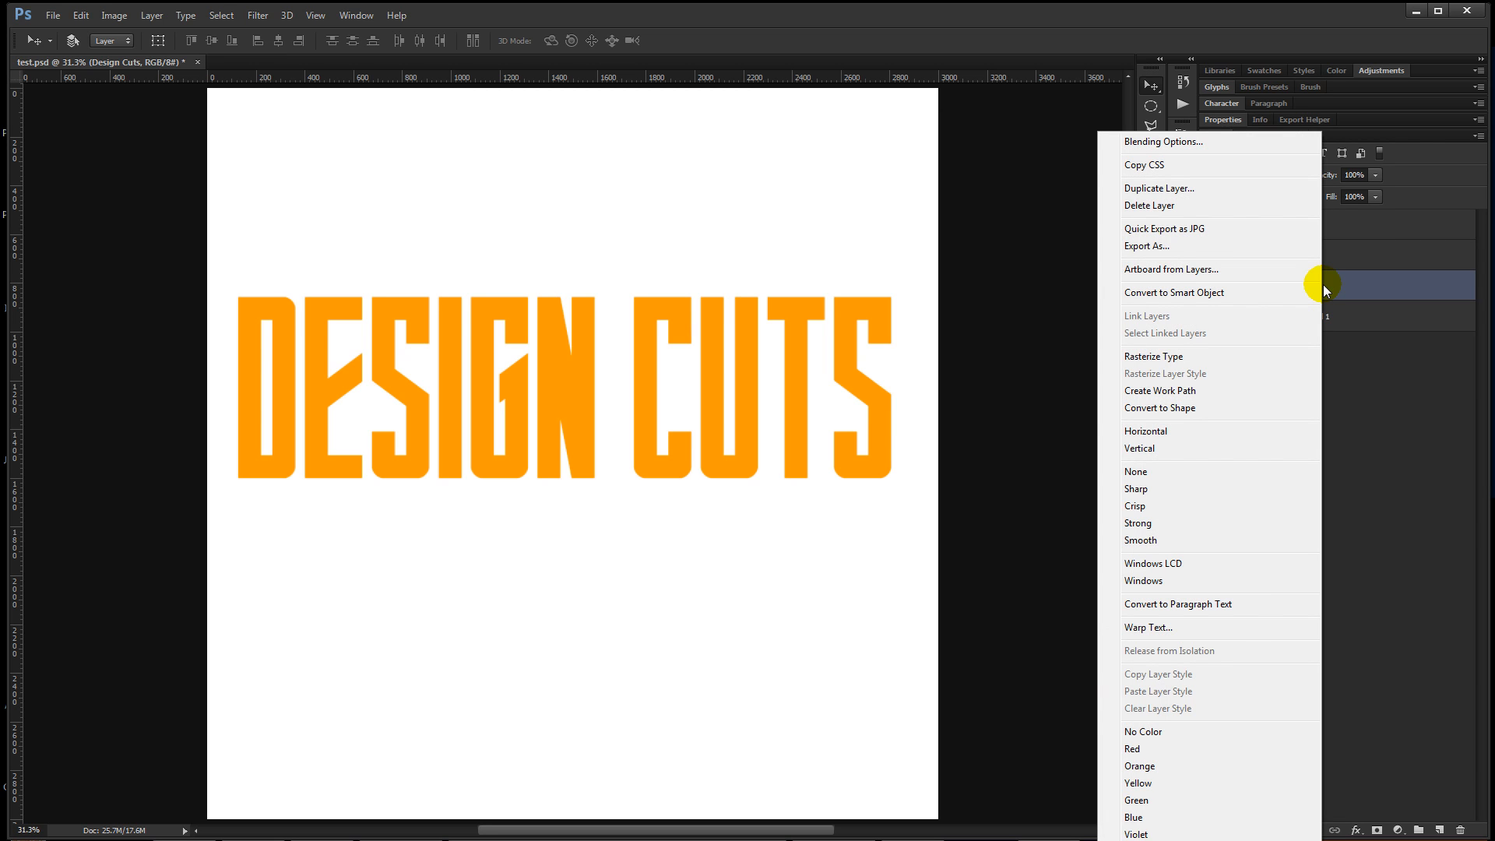
mouse_move(1218, 408)
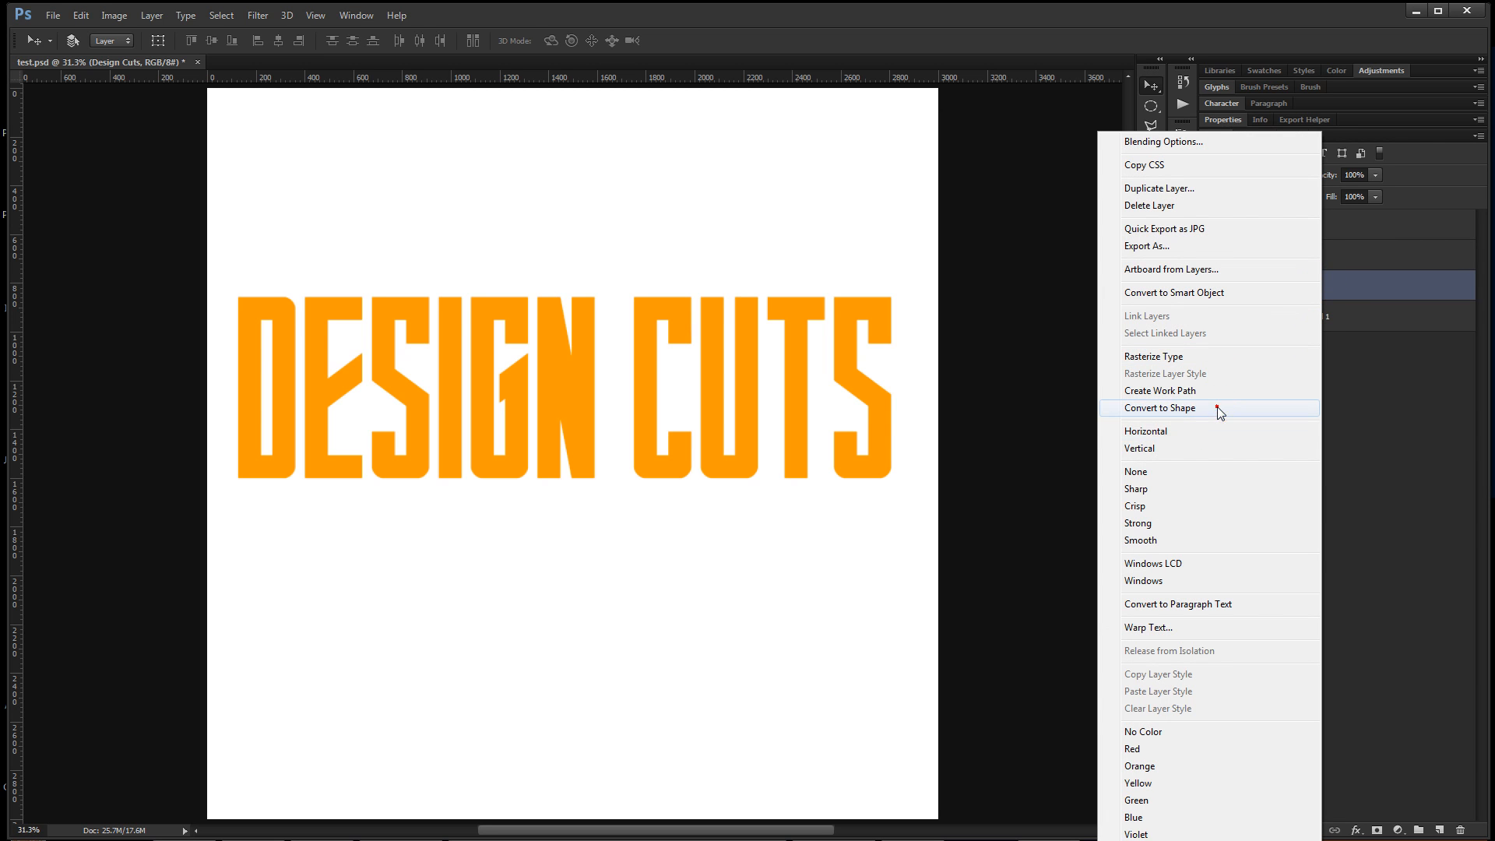
left_click(1158, 408)
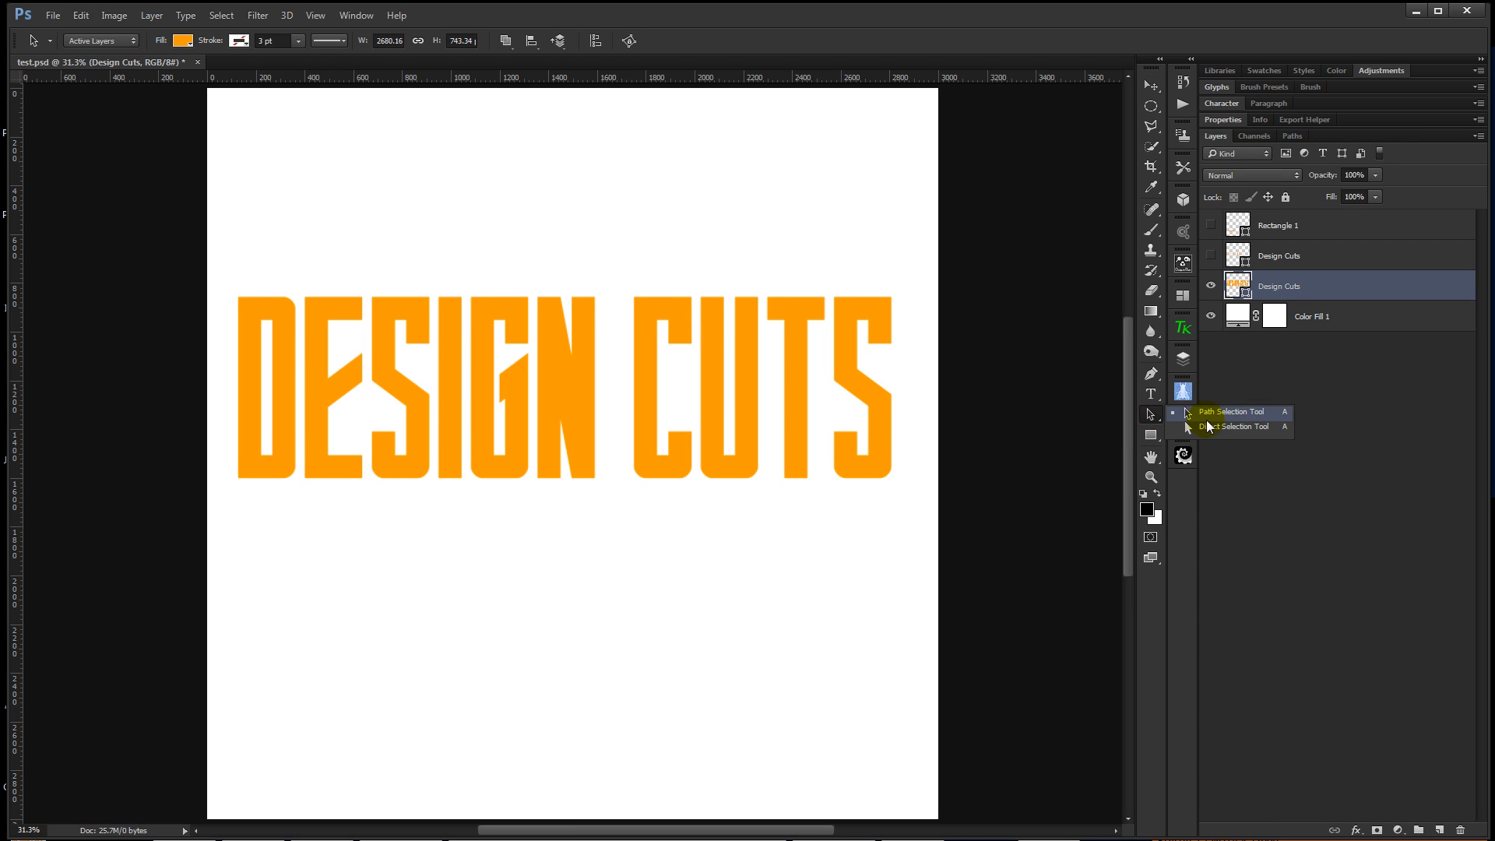
Step: With Direct Selection, extend the T stroke upward above the letters and select its raised top points
left_click(1230, 411)
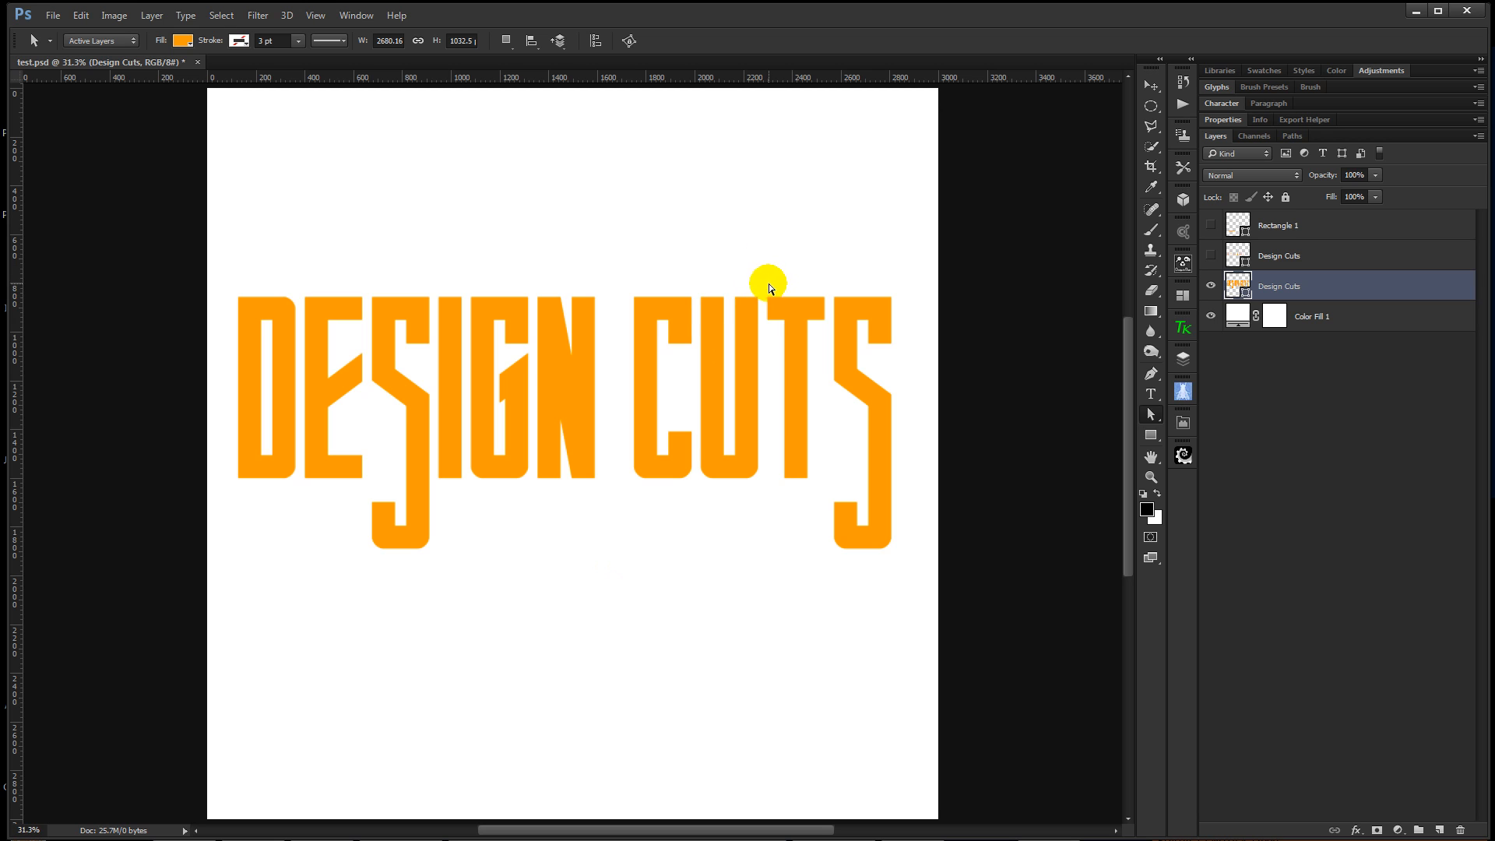
left_click_drag(769, 287, 827, 333)
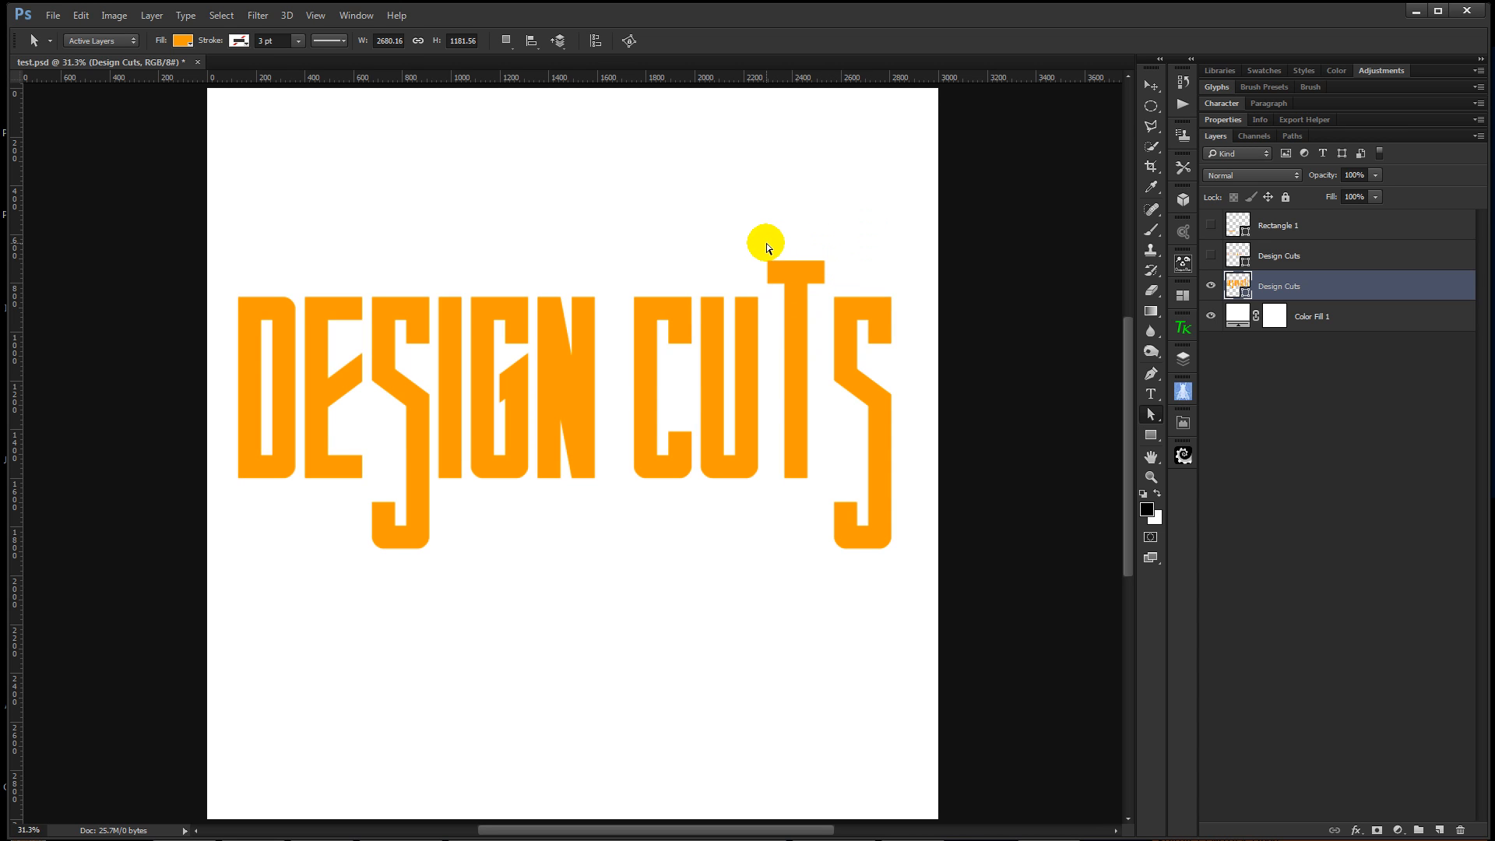
left_click_drag(763, 240, 830, 364)
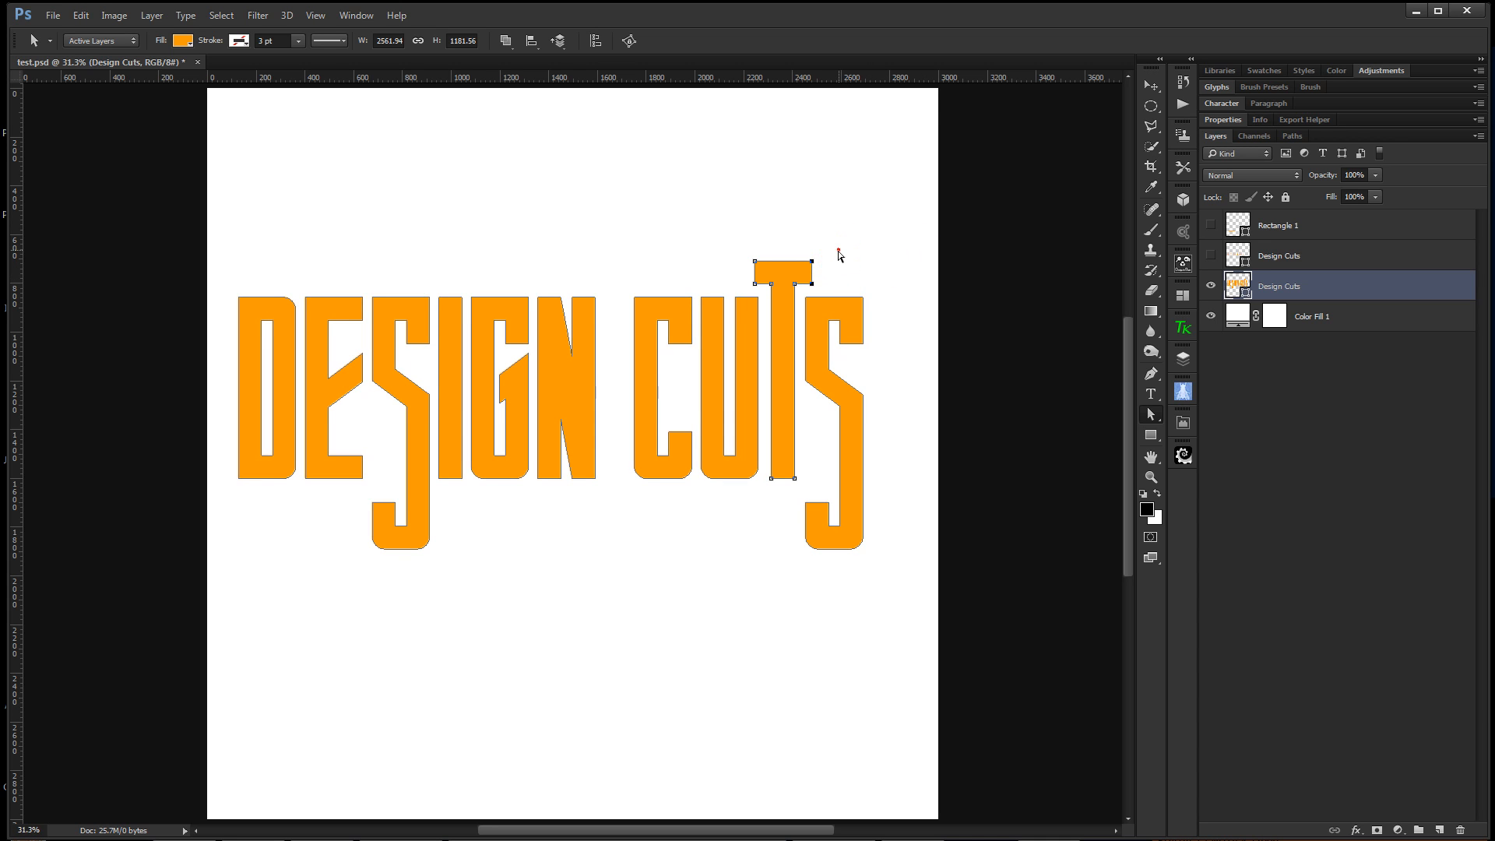
mouse_move(905, 245)
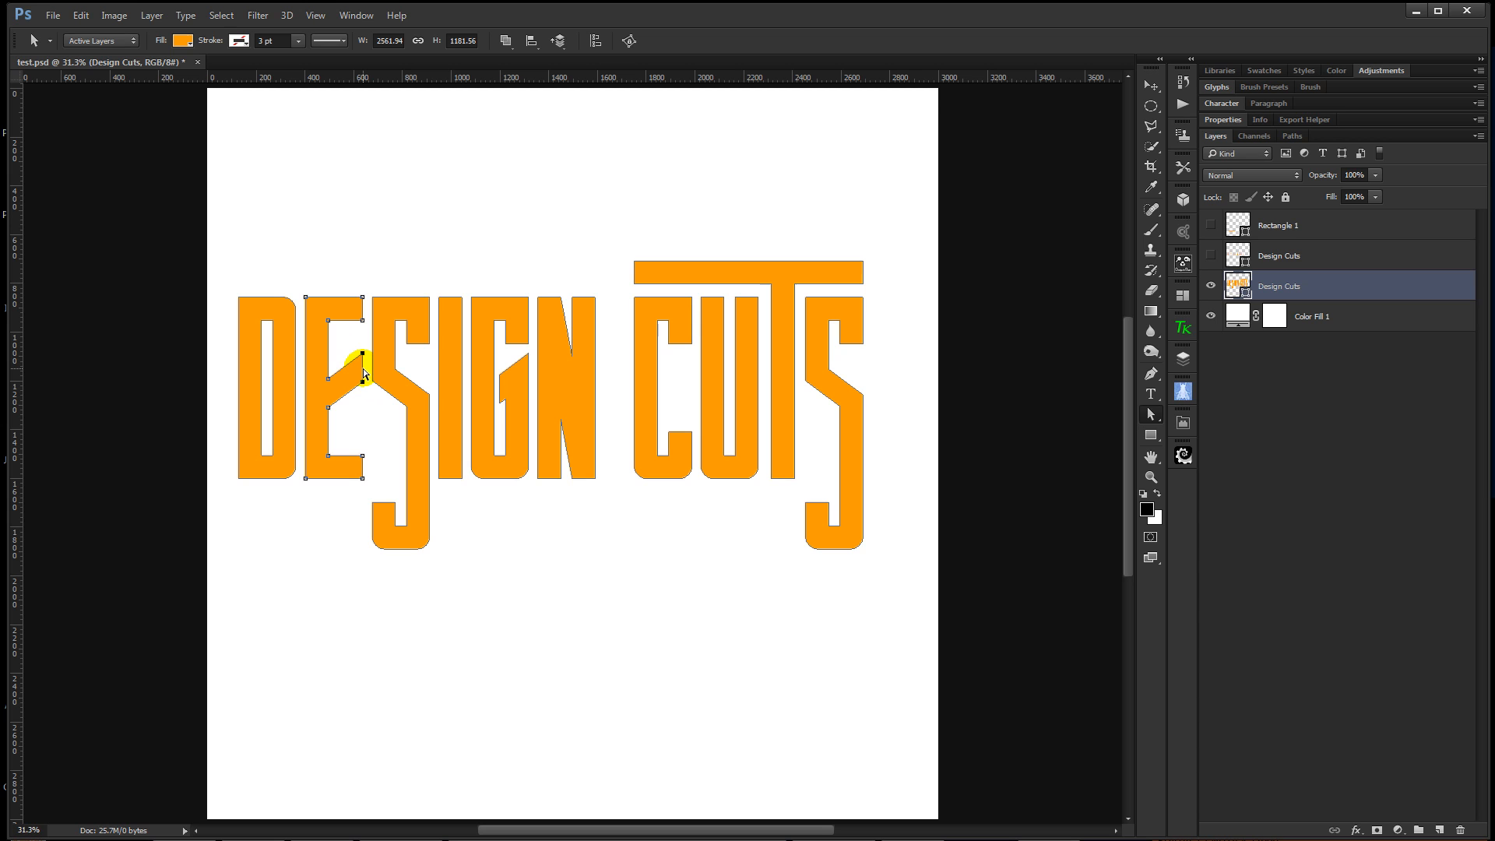
Step: Nudge the Rectangle 1 bar into place on the page below DESIGN
left_click_drag(362, 372, 366, 384)
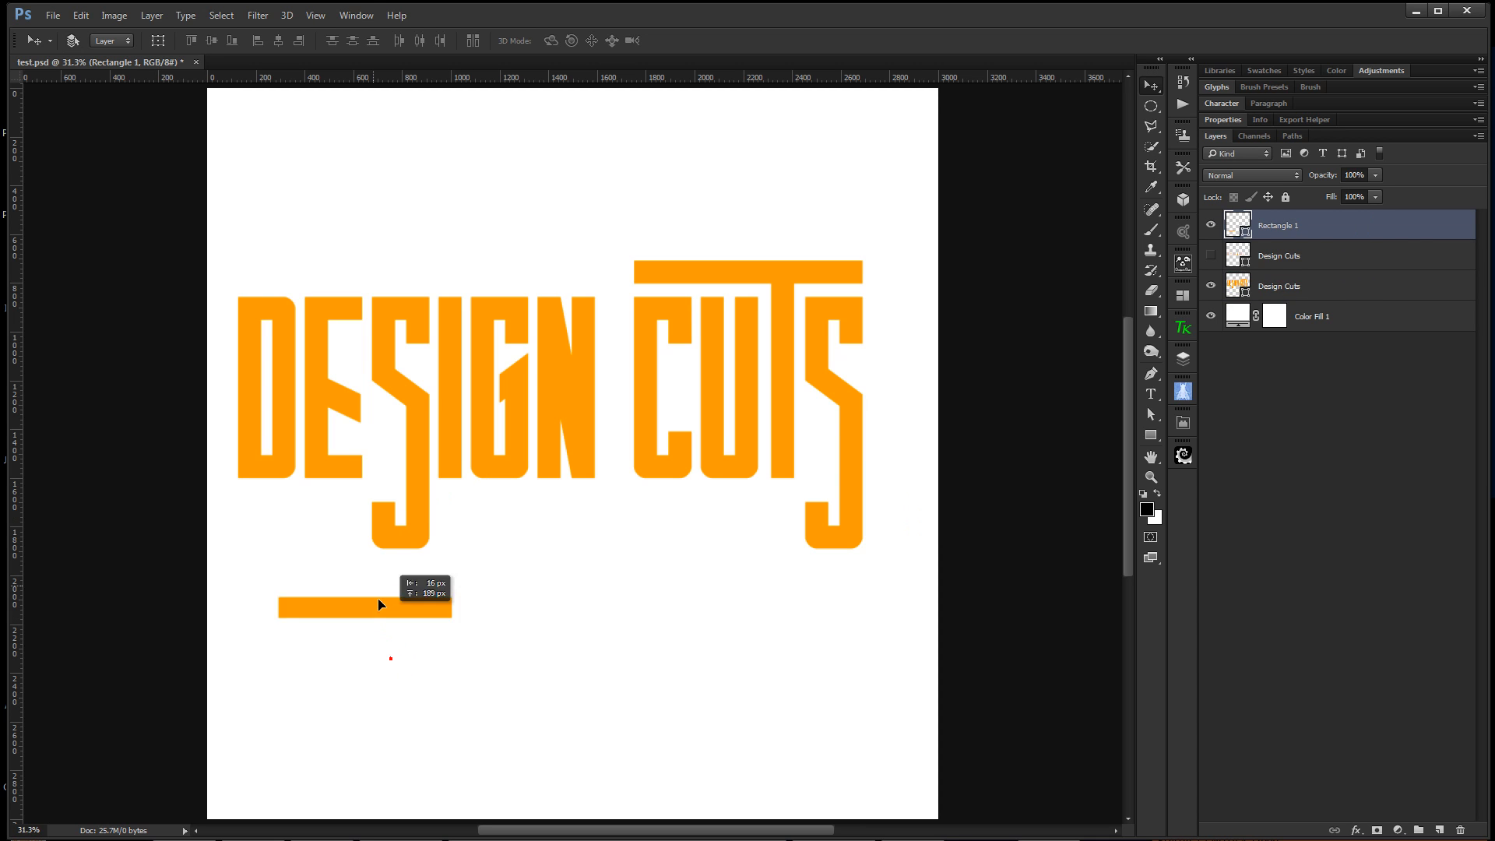
Step: Line the bar up under DESIGN, Alt-drag a copy under CUTS and stretch it to reach the final S
left_click_drag(380, 604, 326, 516)
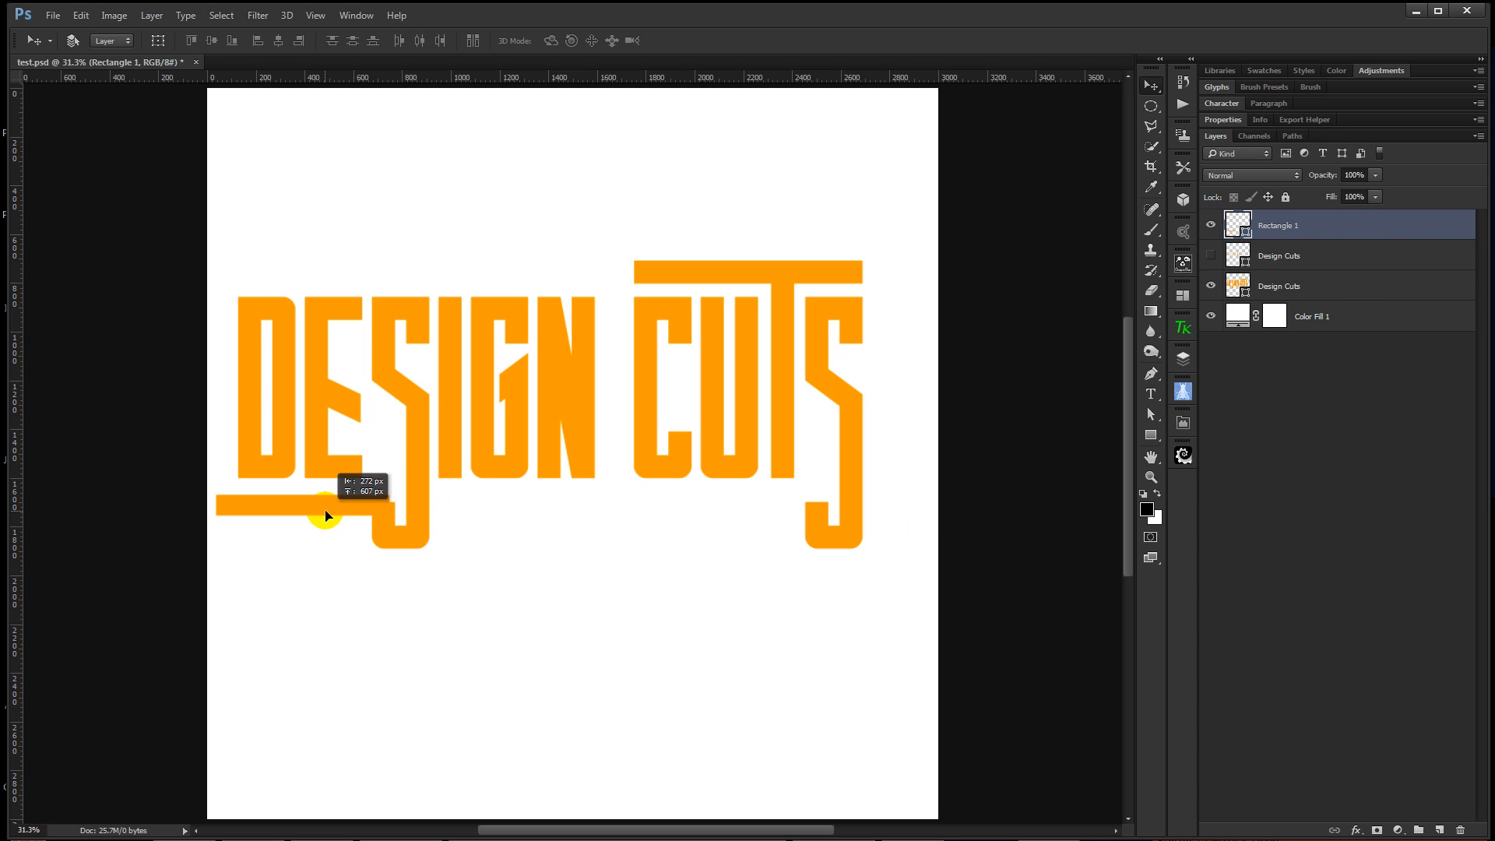
left_click_drag(325, 490, 331, 523)
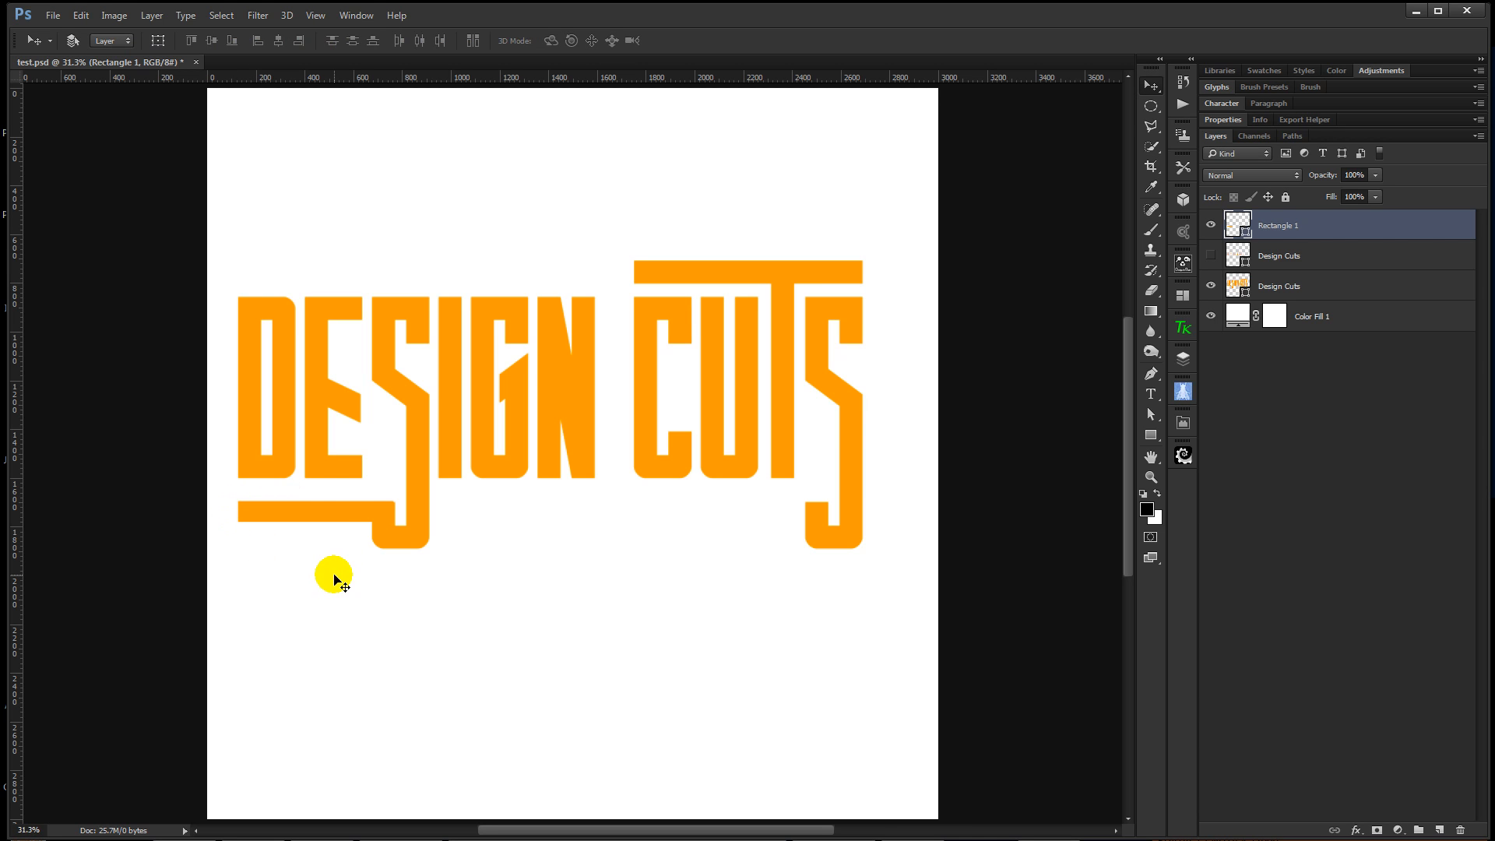
mouse_move(316, 523)
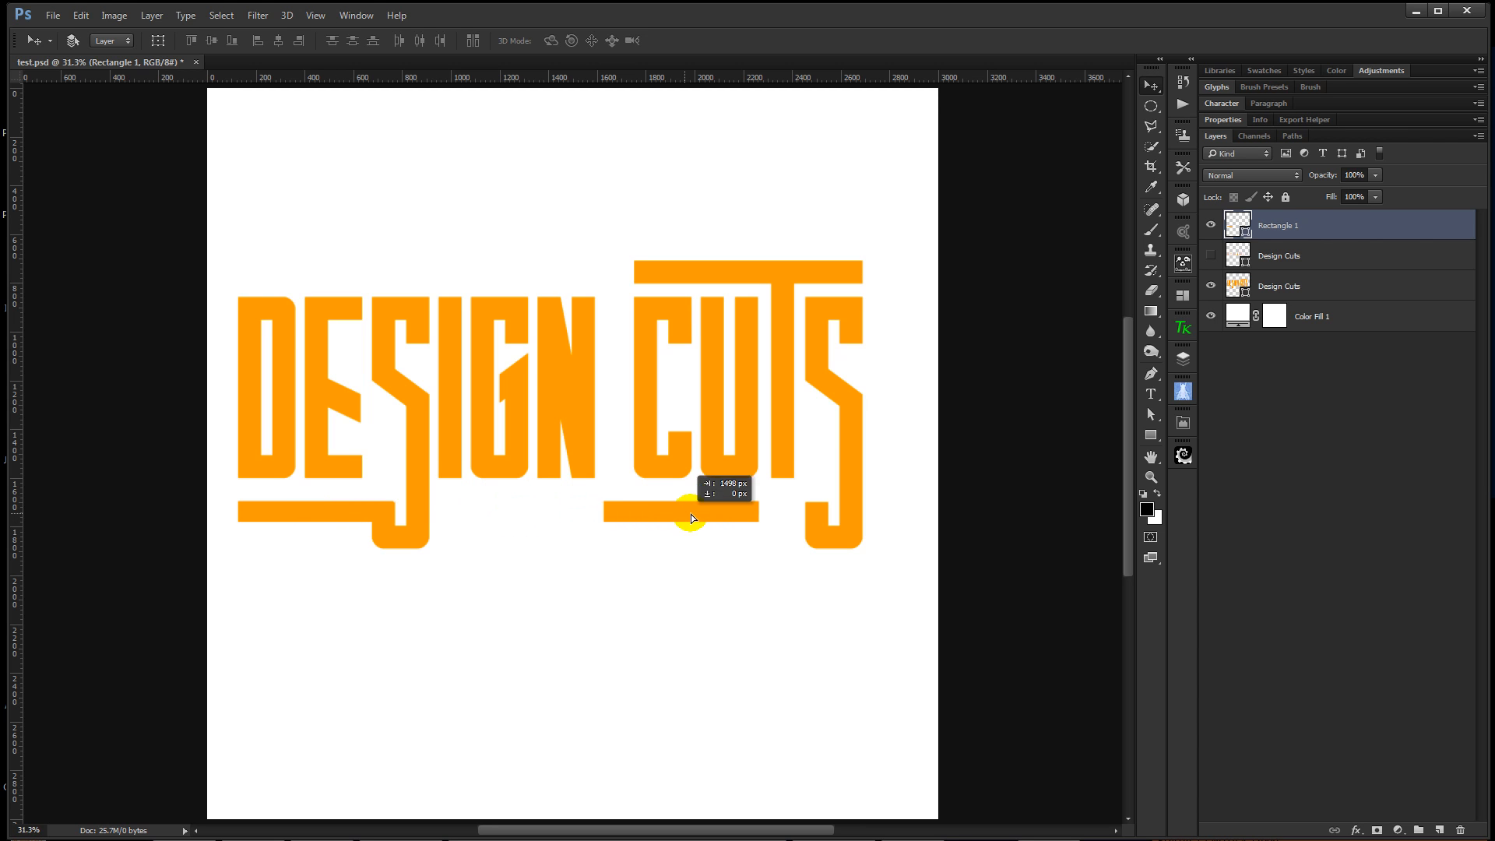
left_click_drag(691, 517, 750, 520)
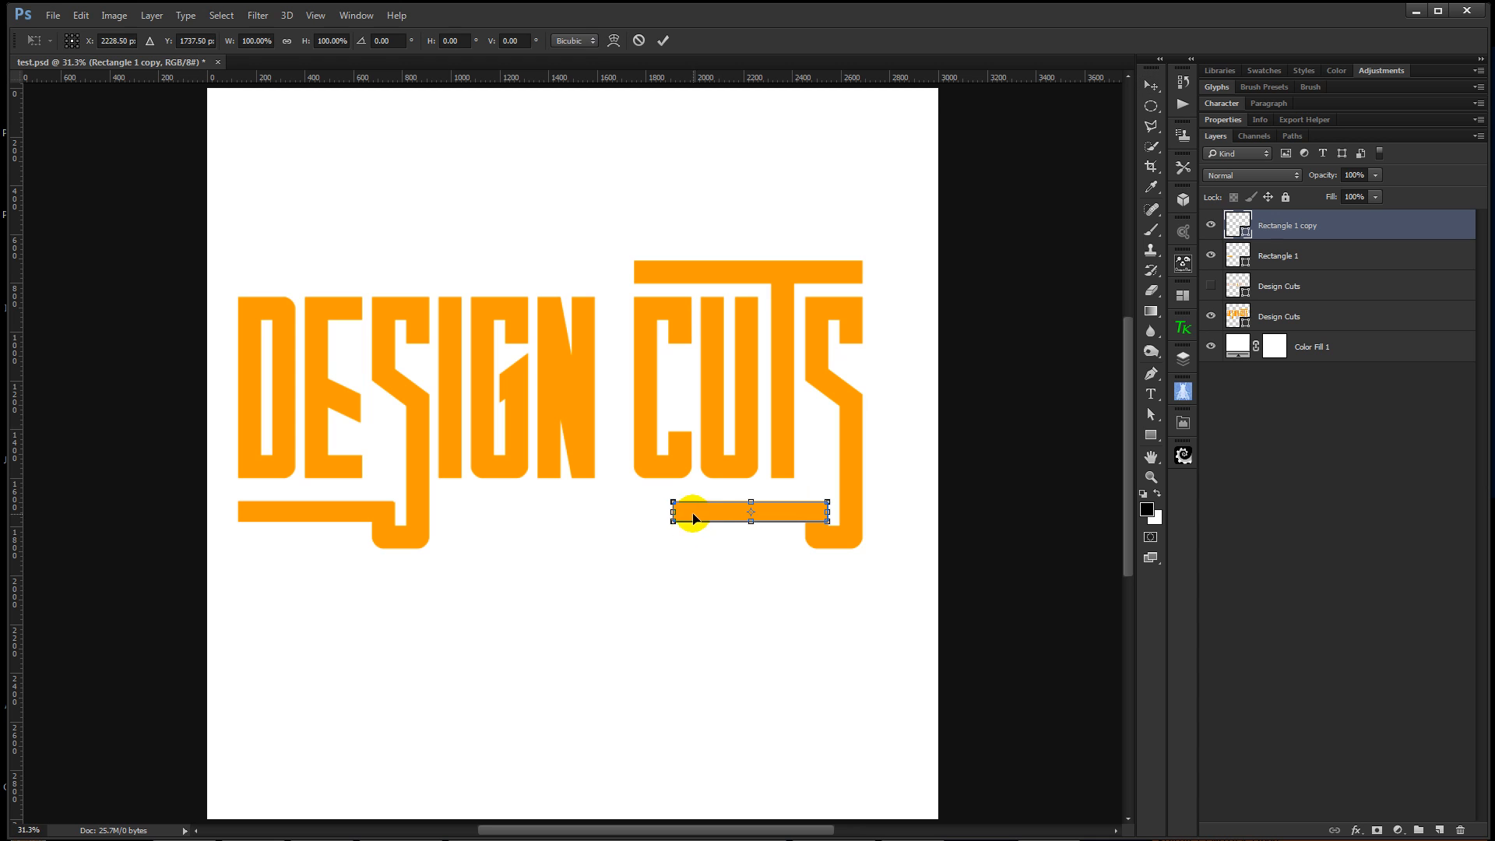
left_click_drag(678, 513, 441, 512)
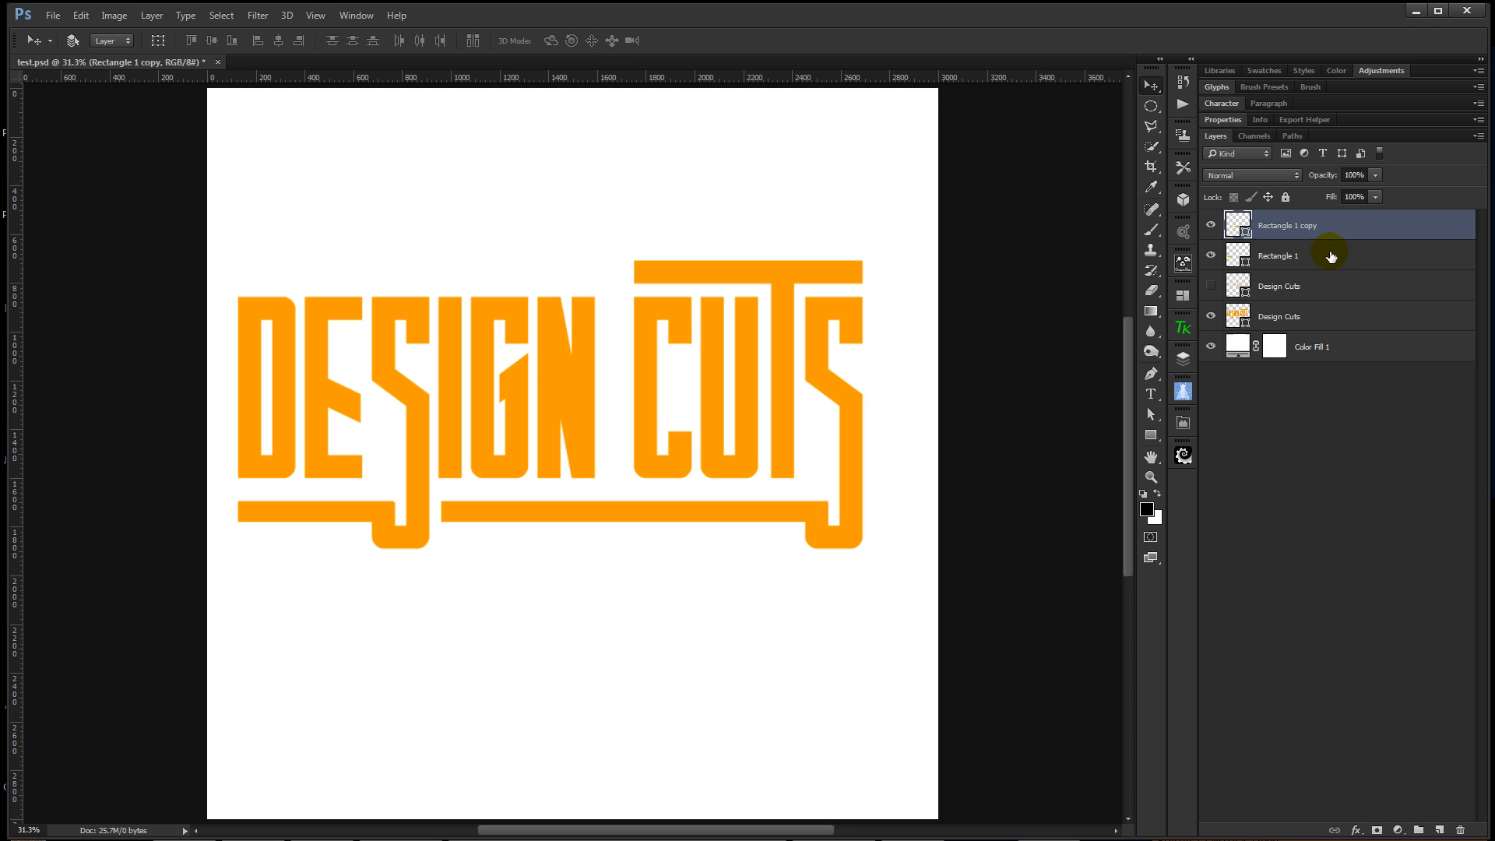
mouse_move(1339, 316)
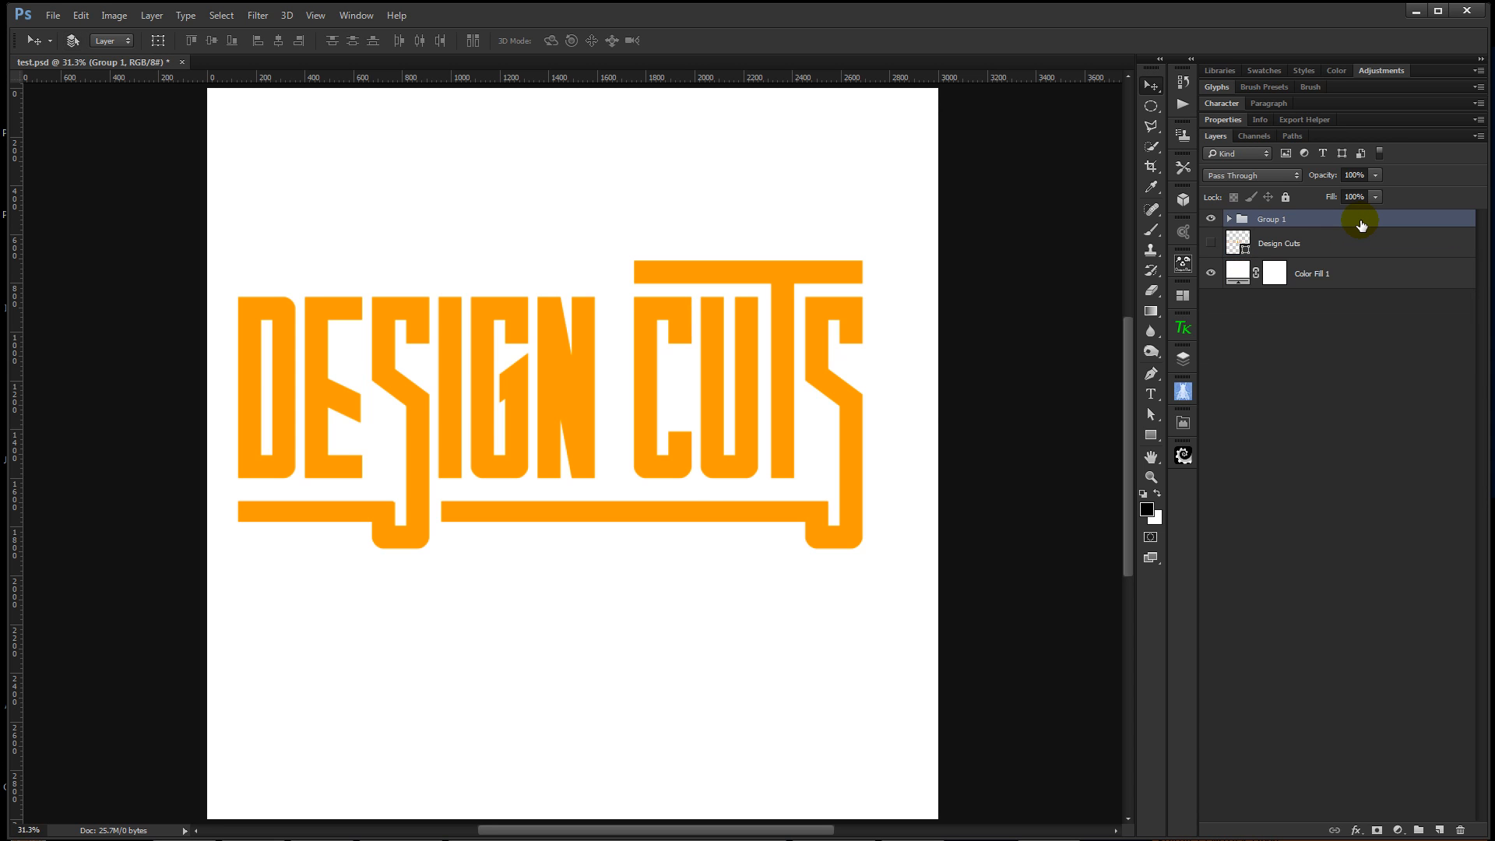
Step: Give Group 1 a Pattern Overlay and a black Stroke in Layer Style and apply them
double_click(1272, 218)
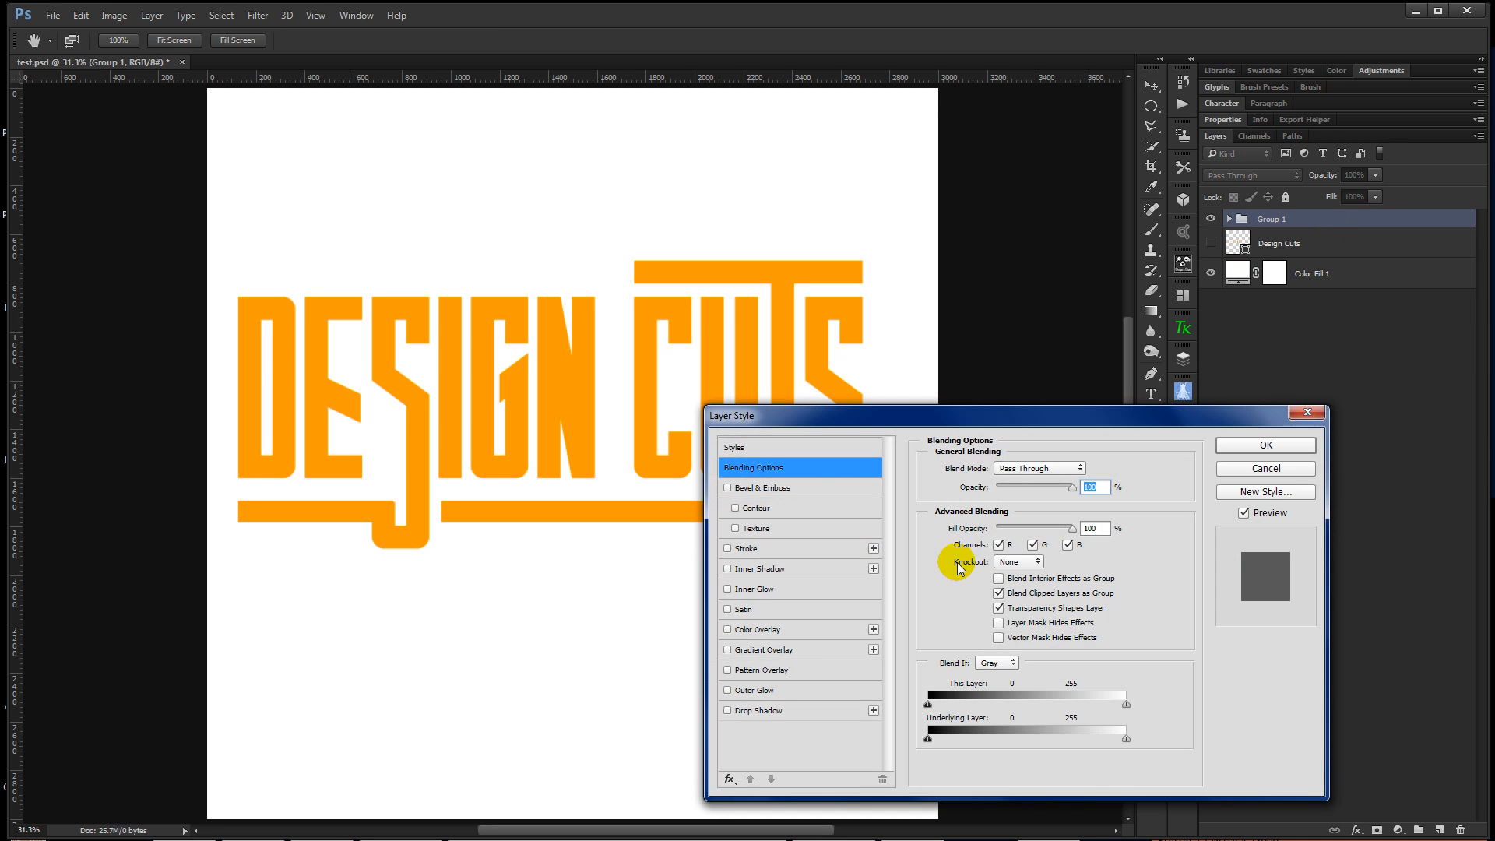
mouse_move(799, 554)
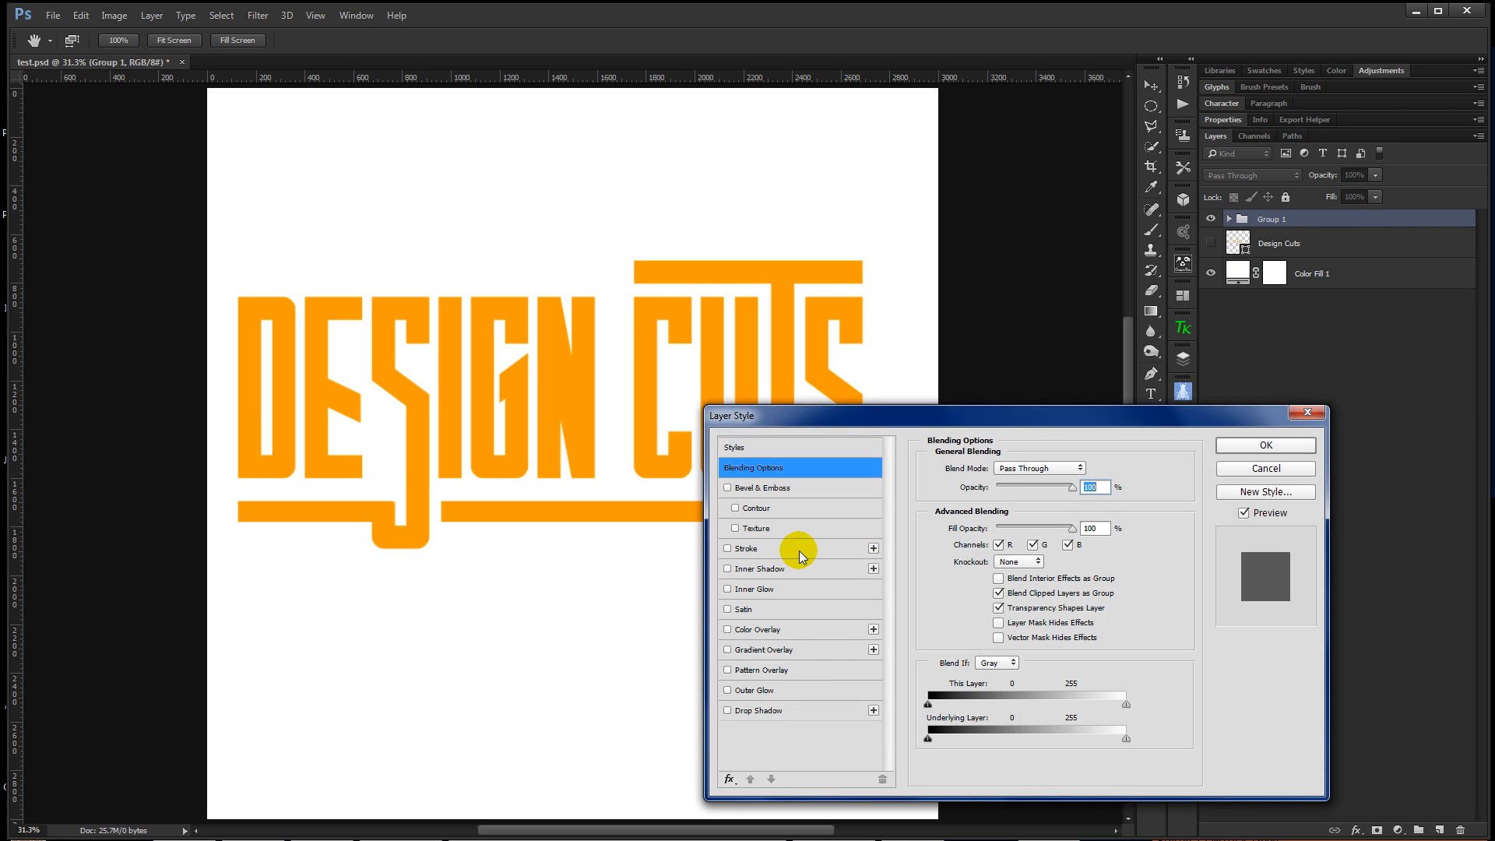
left_click(728, 669)
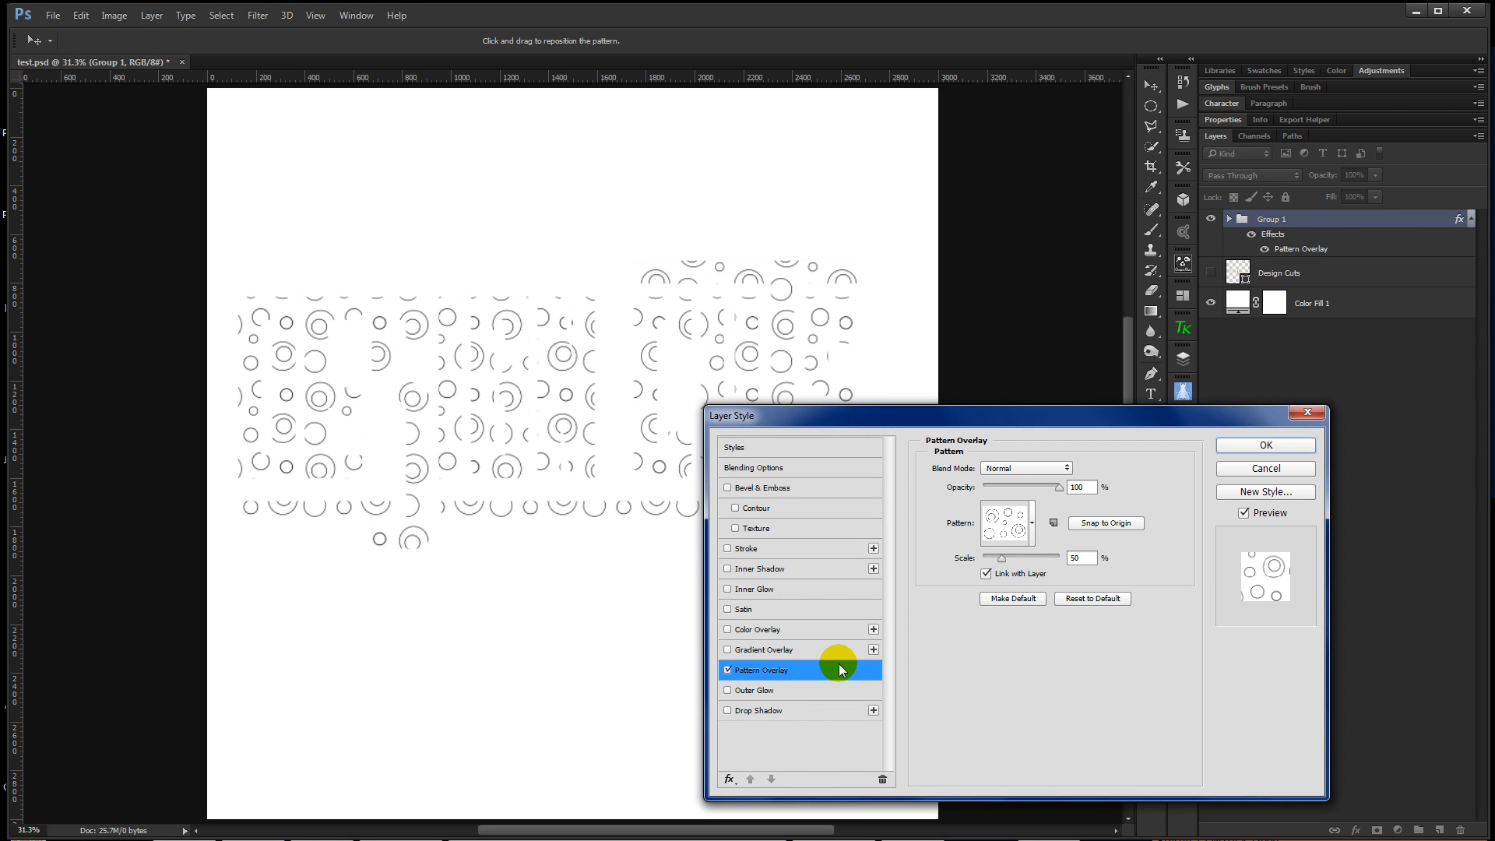
left_click(741, 548)
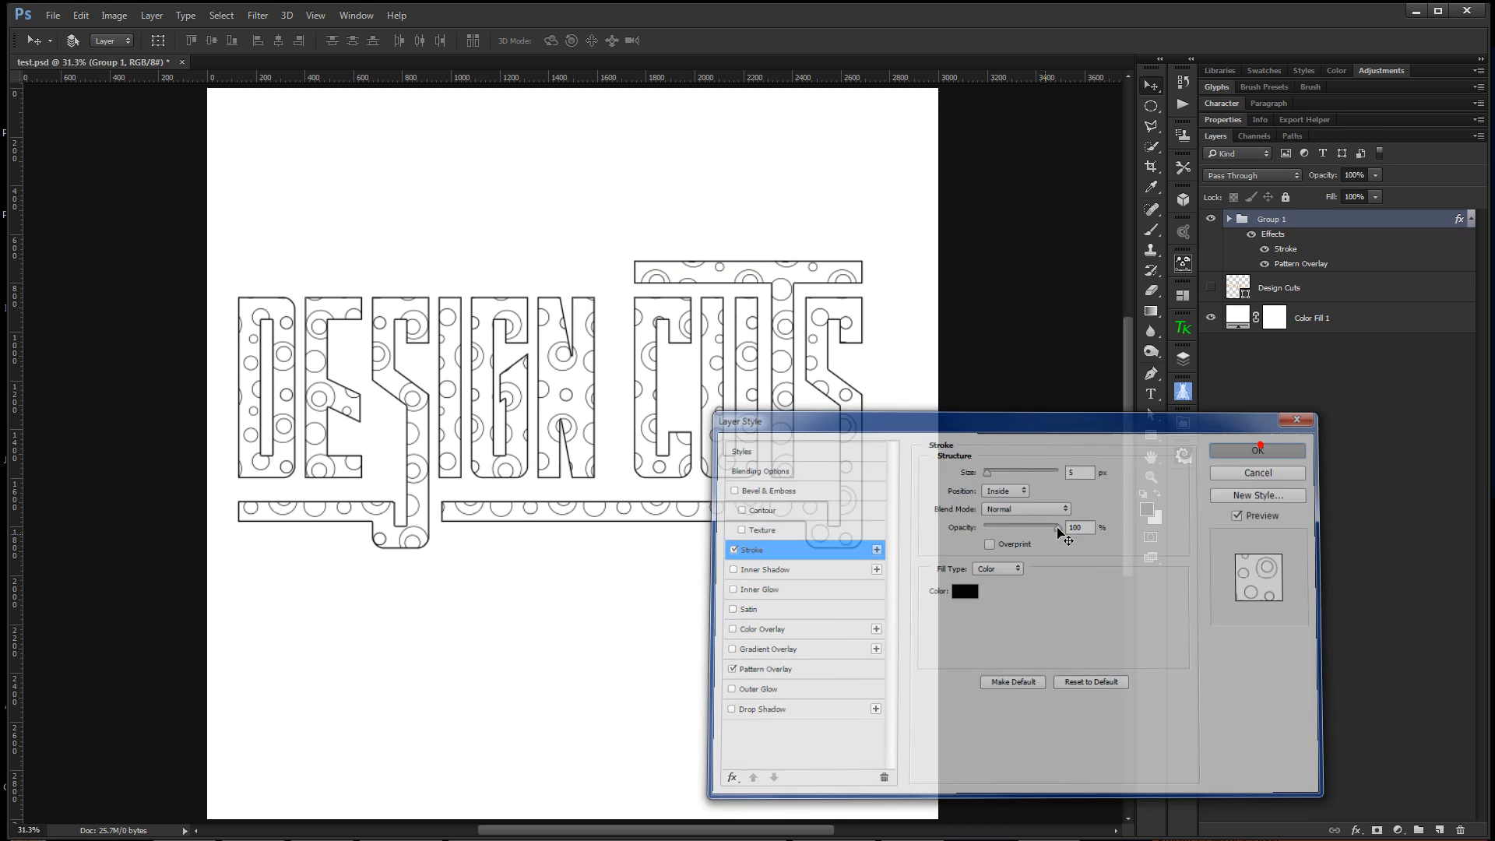
left_click(1256, 450)
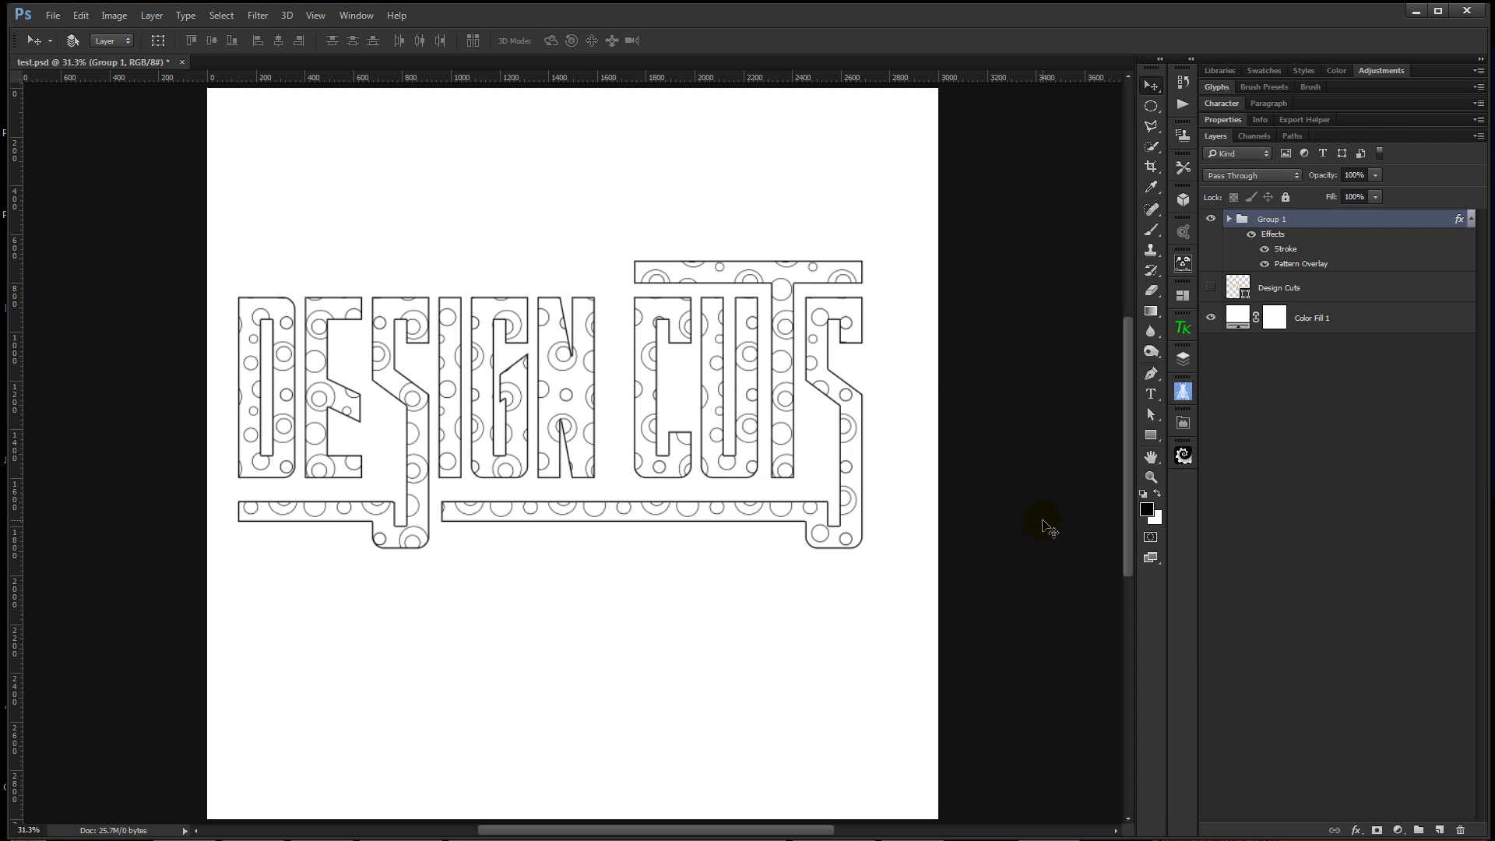